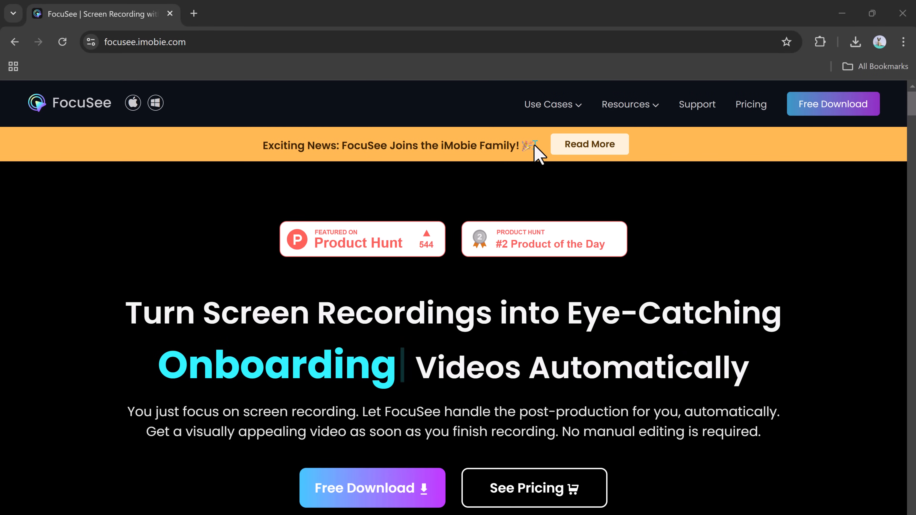
# Step: Scroll through the FocuSee homepage and launch the recorder's Device Setup
pyautogui.scroll(-3)
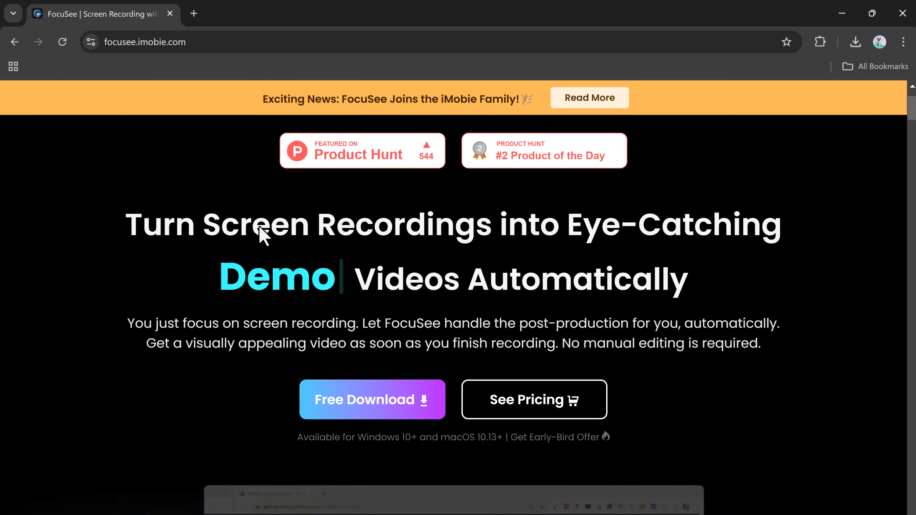
pyautogui.scroll(-3)
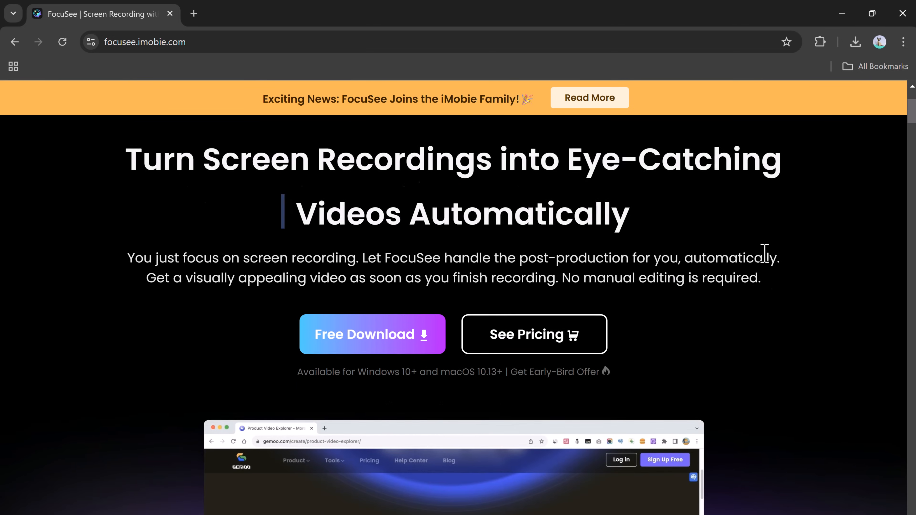
pyautogui.scroll(-3)
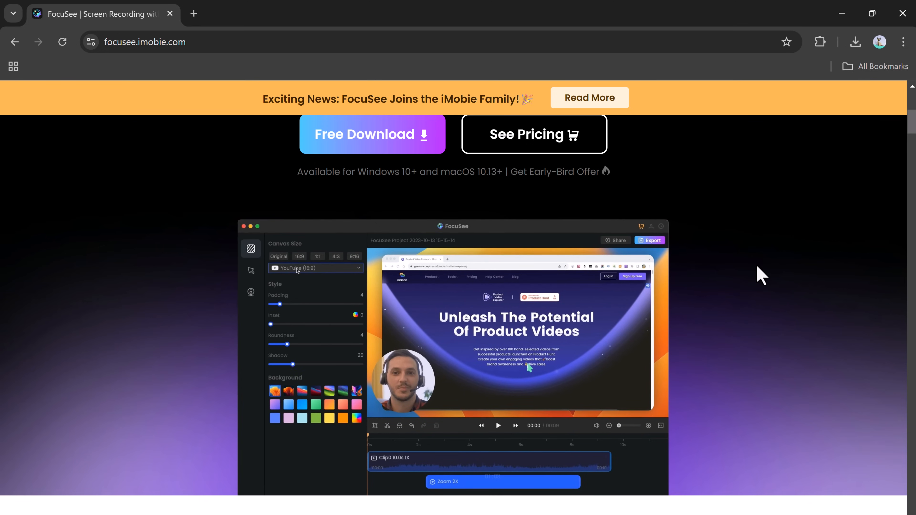
pyautogui.scroll(-3)
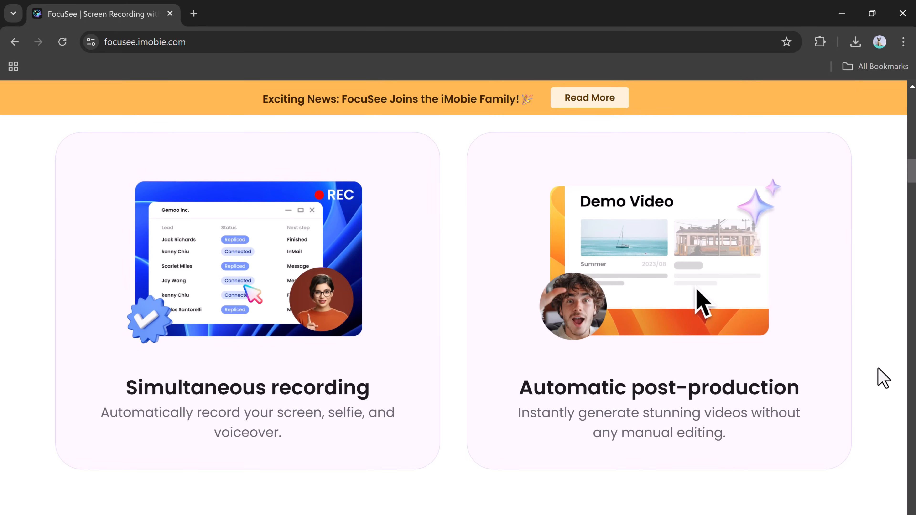
pyautogui.scroll(-3)
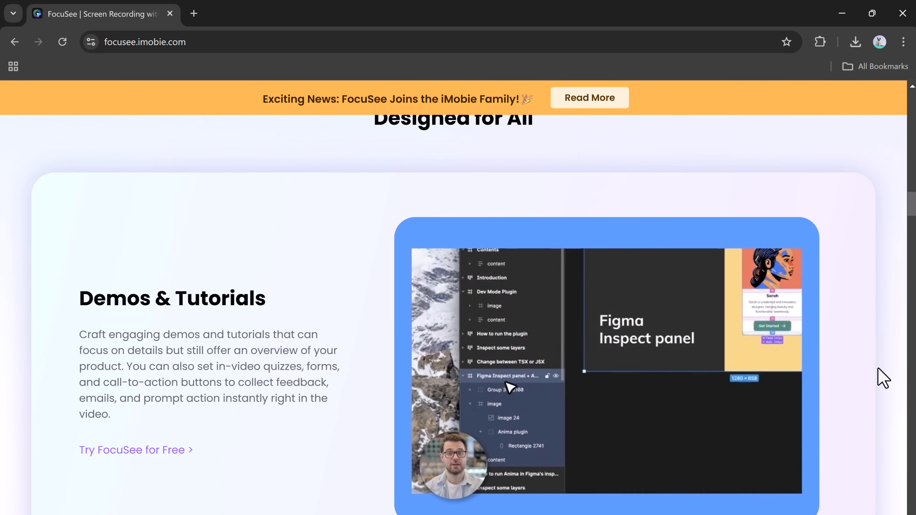
pyautogui.scroll(-3)
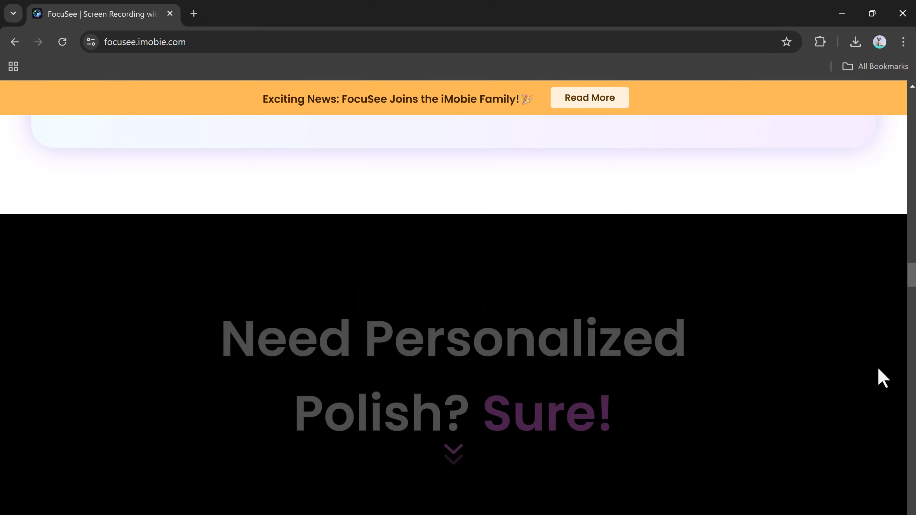
pyautogui.scroll(3)
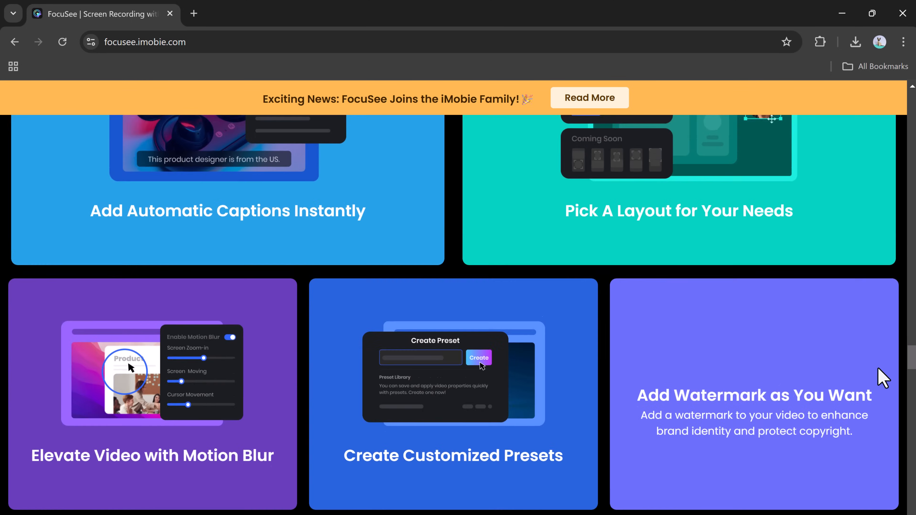
pyautogui.scroll(-3)
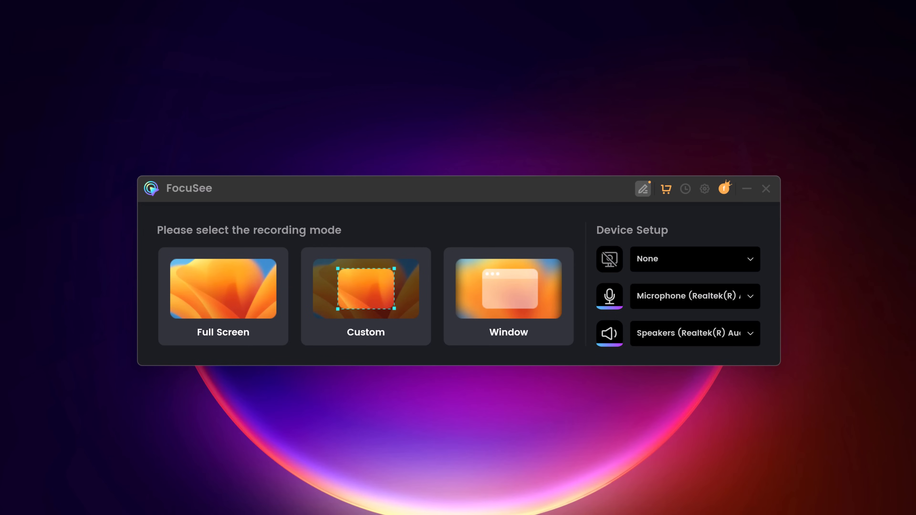
pyautogui.click(222, 294)
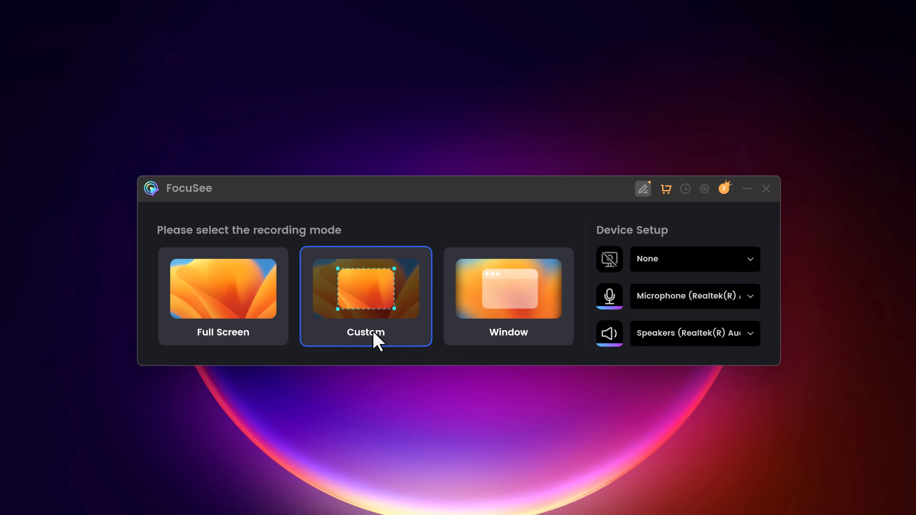
pyautogui.moveTo(439, 364)
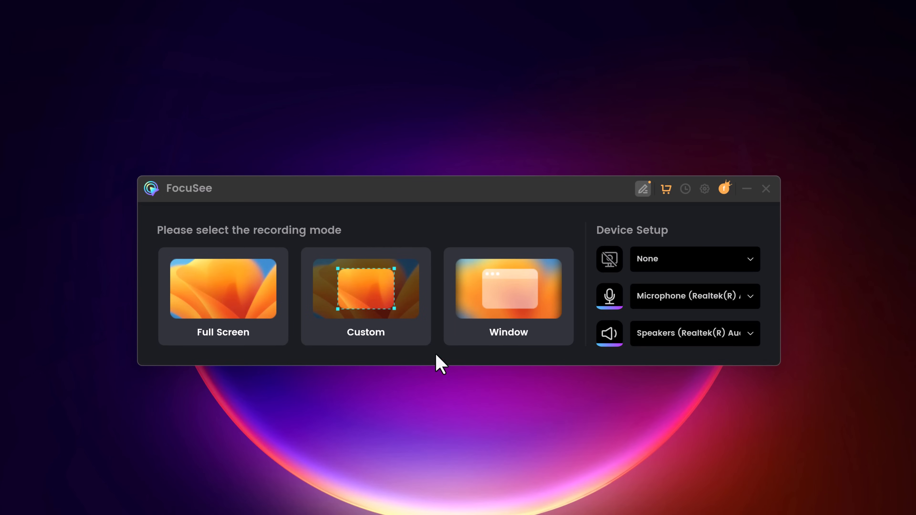
pyautogui.moveTo(756, 287)
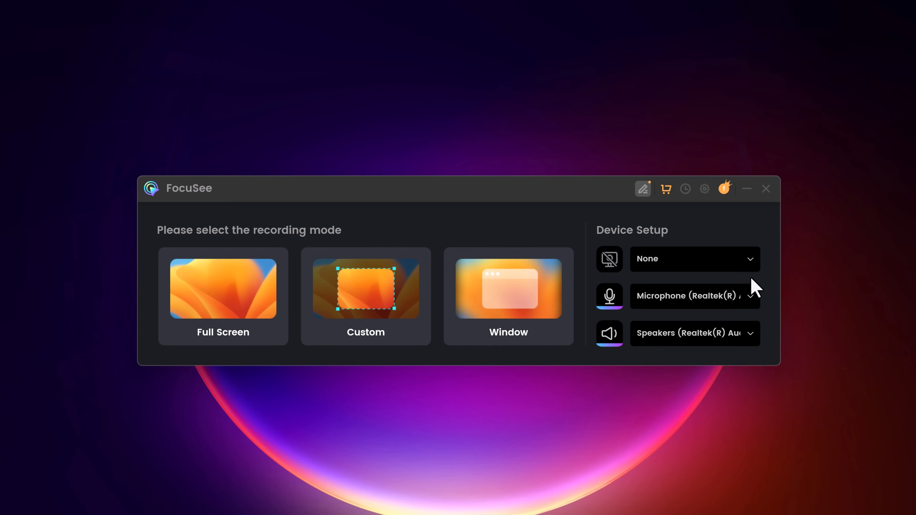
# Step: Turn off system-sound capture so speakers are None and only the microphone records
pyautogui.click(694, 258)
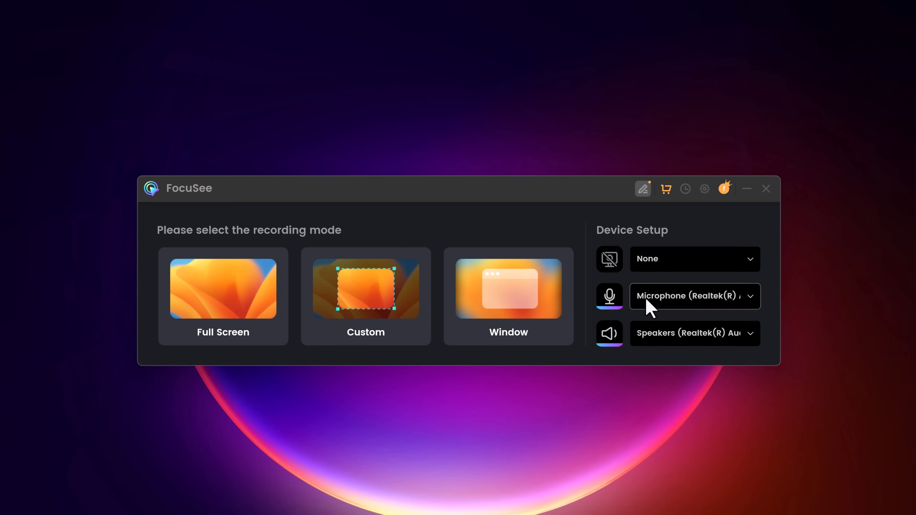
pyautogui.click(694, 296)
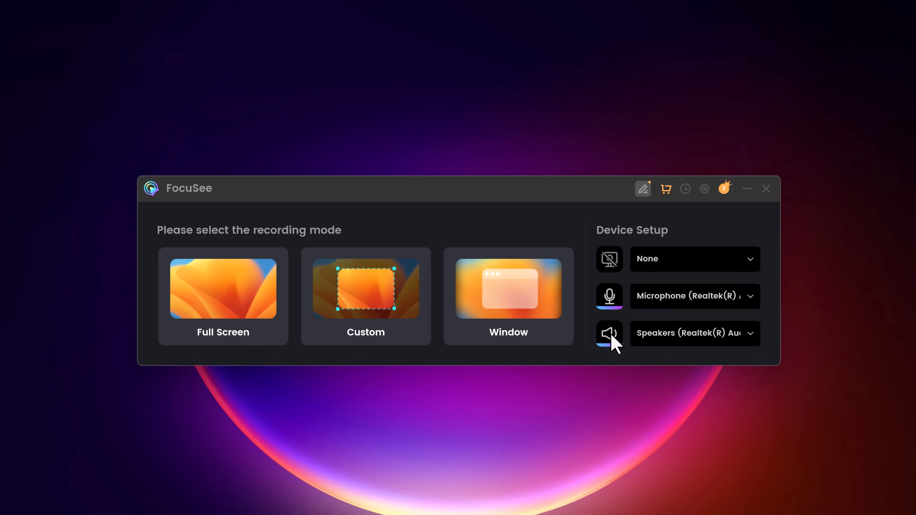
pyautogui.click(609, 333)
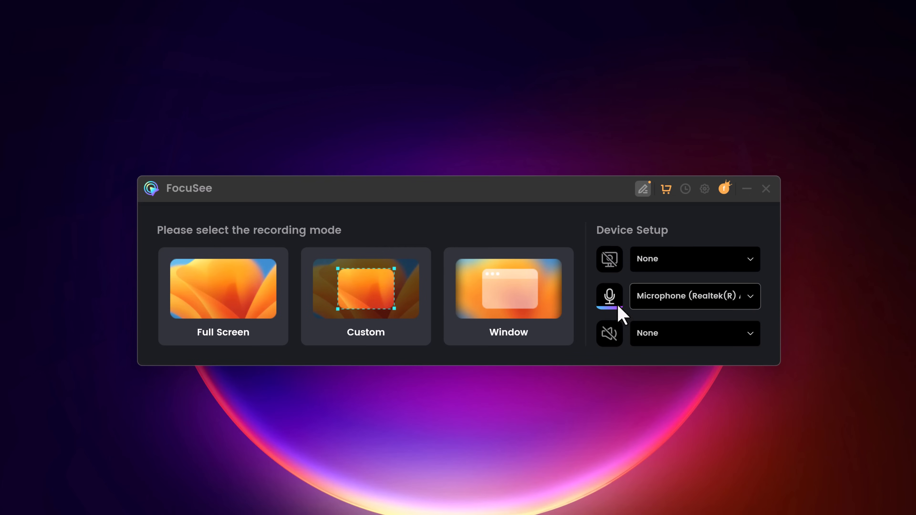
pyautogui.click(223, 288)
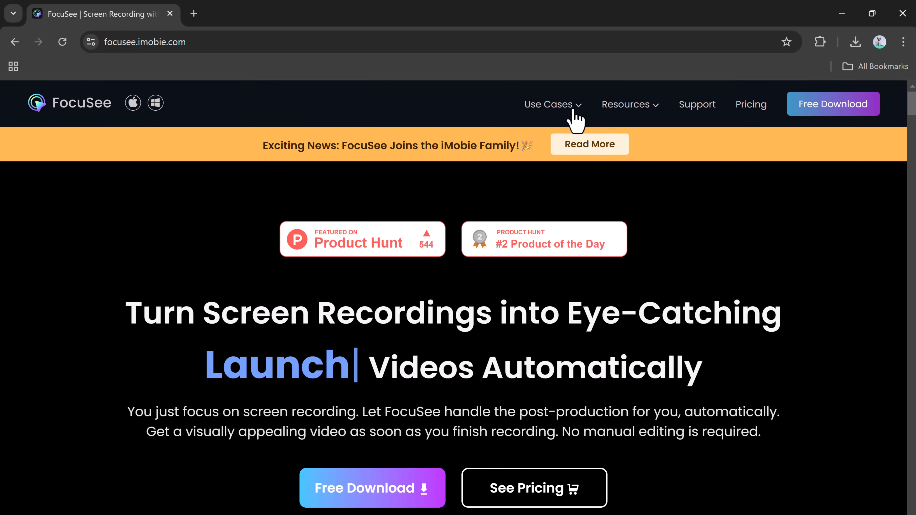
# Step: Visit FocuSee's Demo Video use-case page, then follow the footer link to iMobie's company page
pyautogui.click(548, 104)
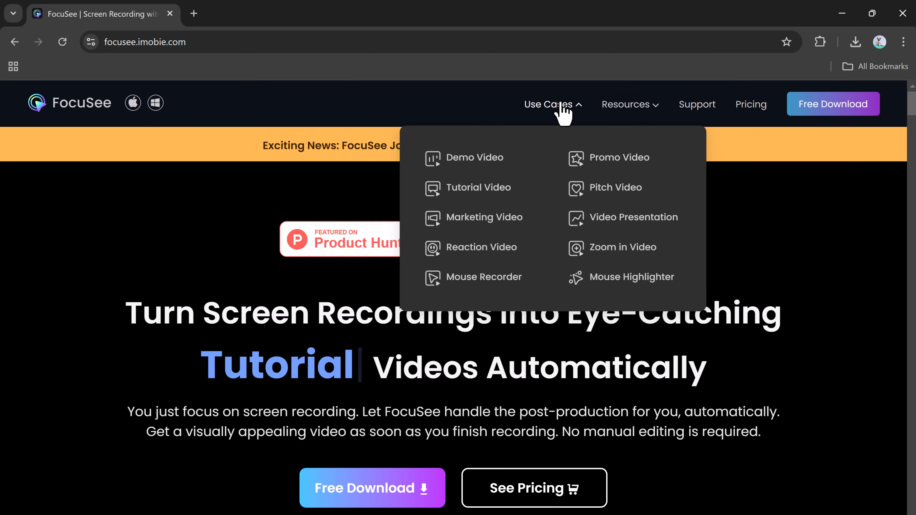
pyautogui.click(474, 157)
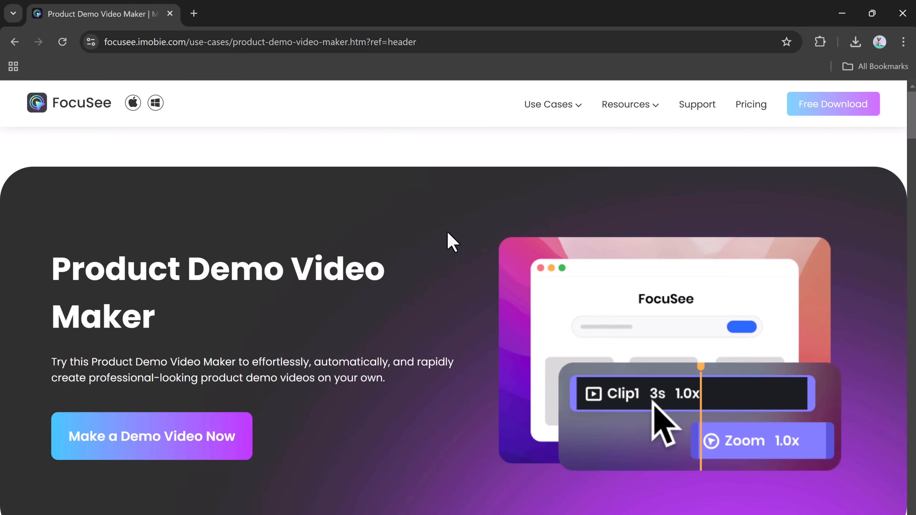
pyautogui.scroll(-3)
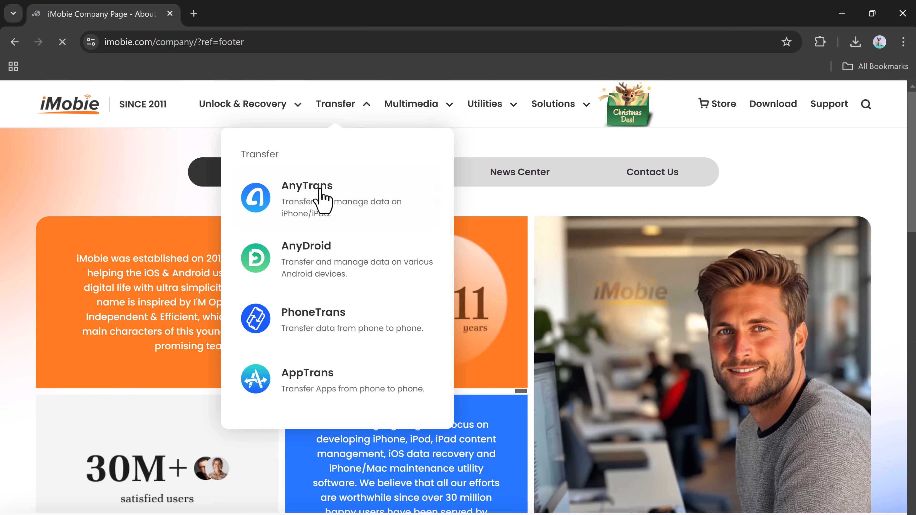
pyautogui.click(306, 186)
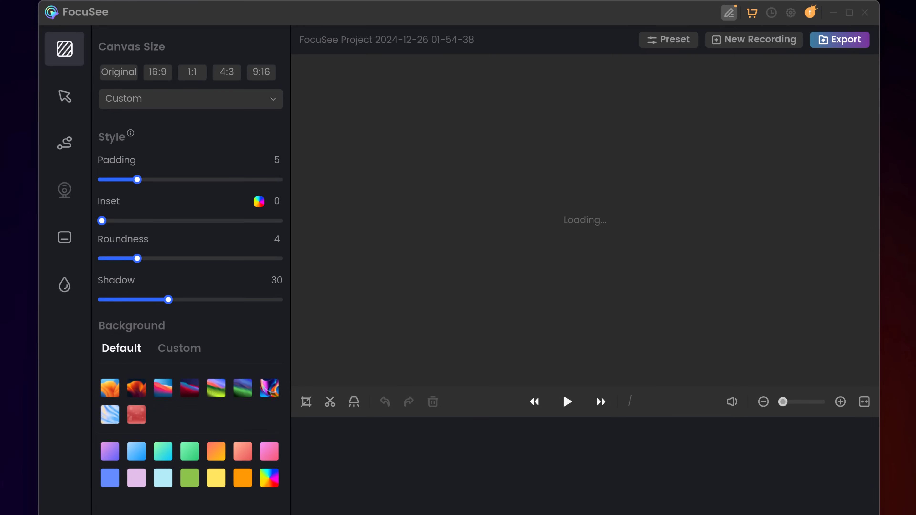
# Step: Dismiss the editor walkthrough tips and pause the preview playback
pyautogui.click(64, 143)
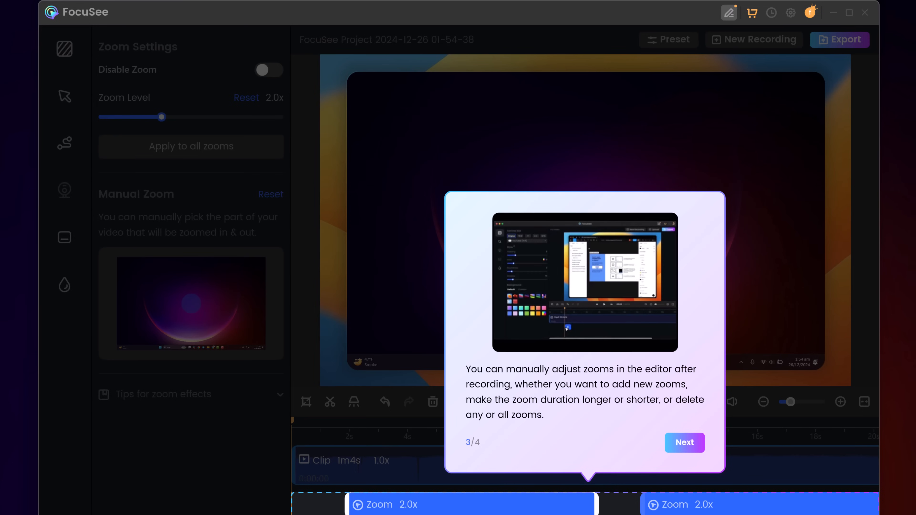
pyautogui.click(683, 443)
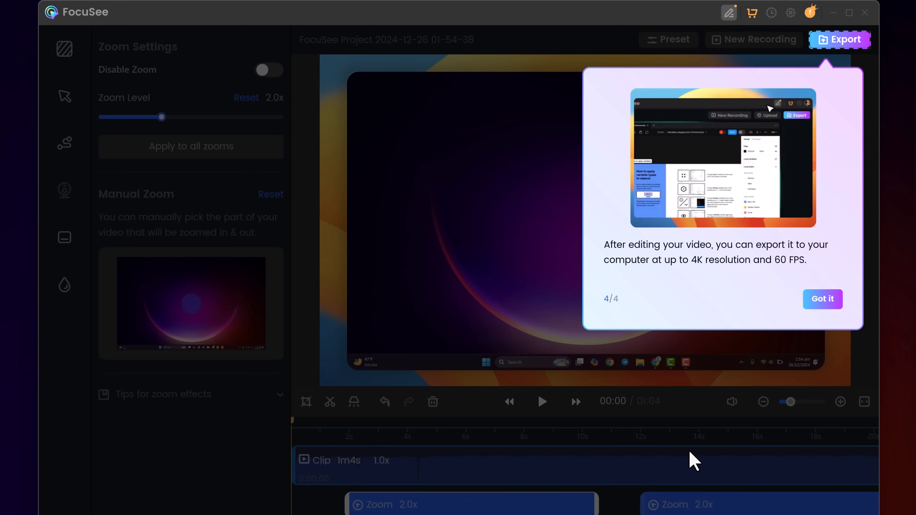
pyautogui.click(821, 299)
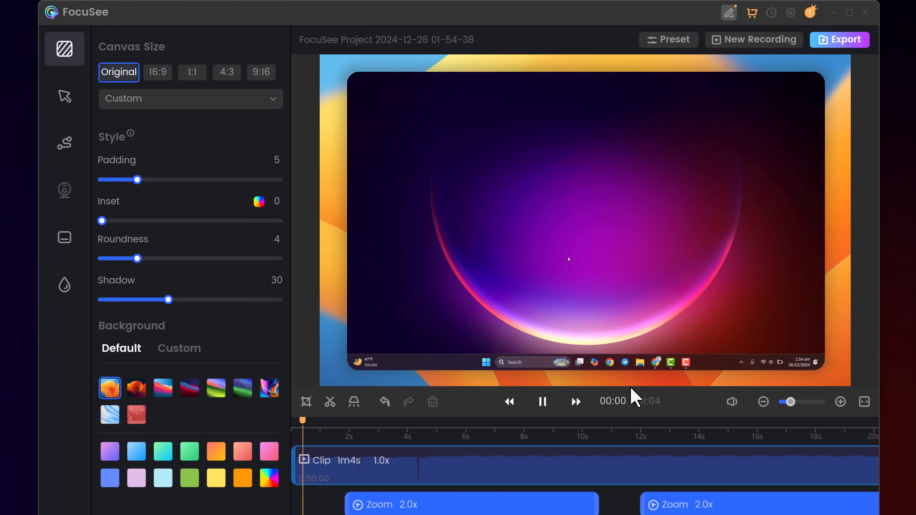
pyautogui.click(541, 401)
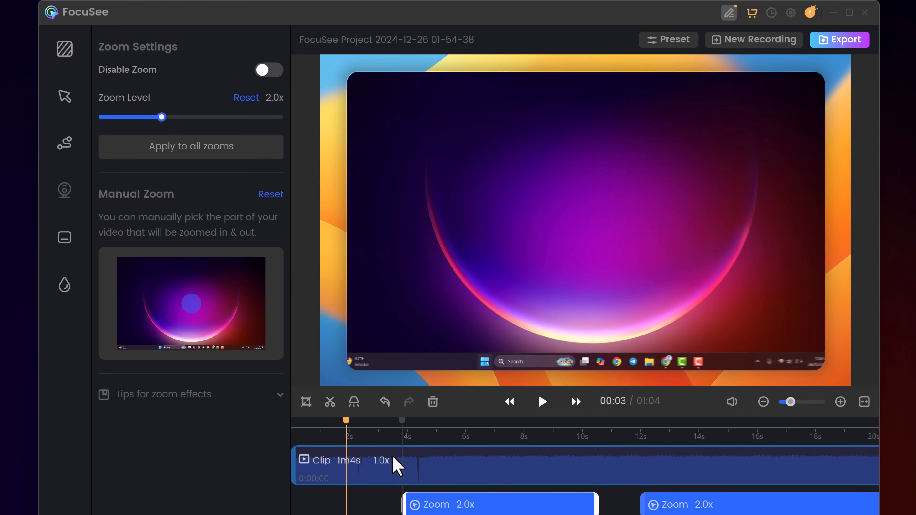
# Step: Play and pause the preview, then jump the playhead to around 15 seconds
pyautogui.click(64, 49)
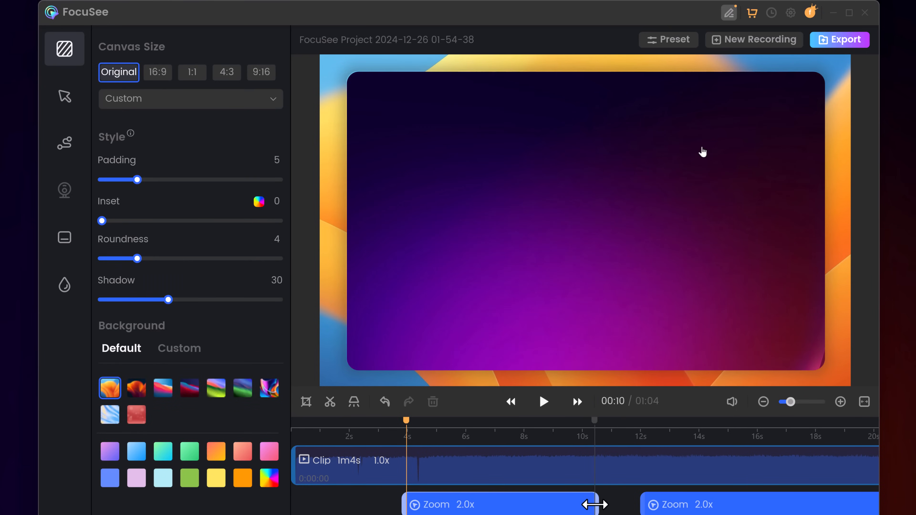
pyautogui.click(542, 401)
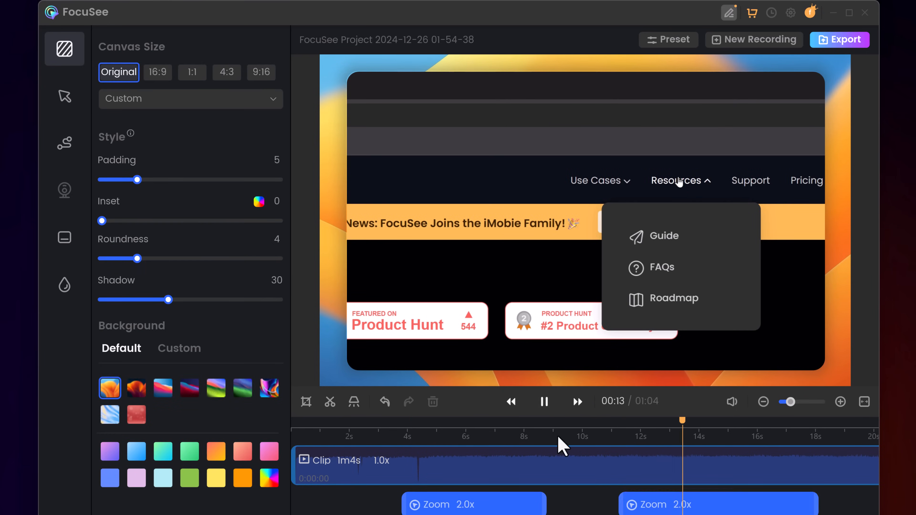
pyautogui.click(543, 401)
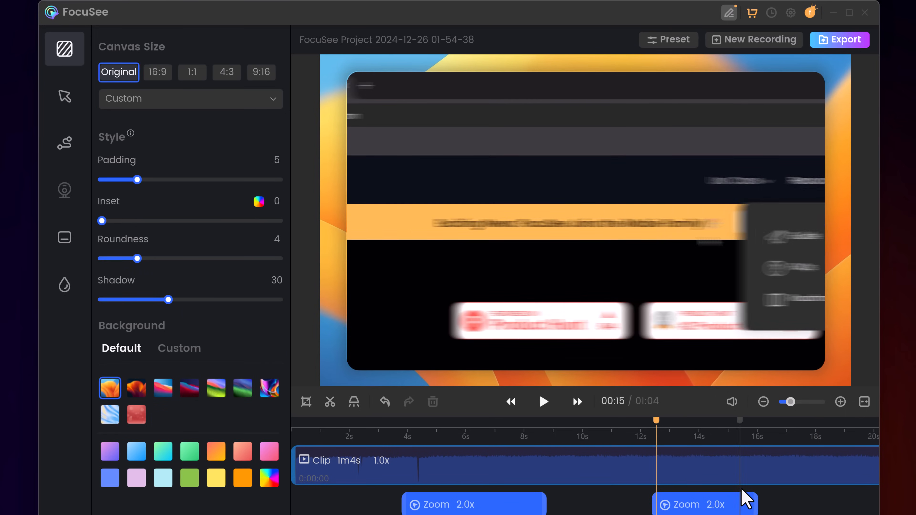
pyautogui.click(543, 401)
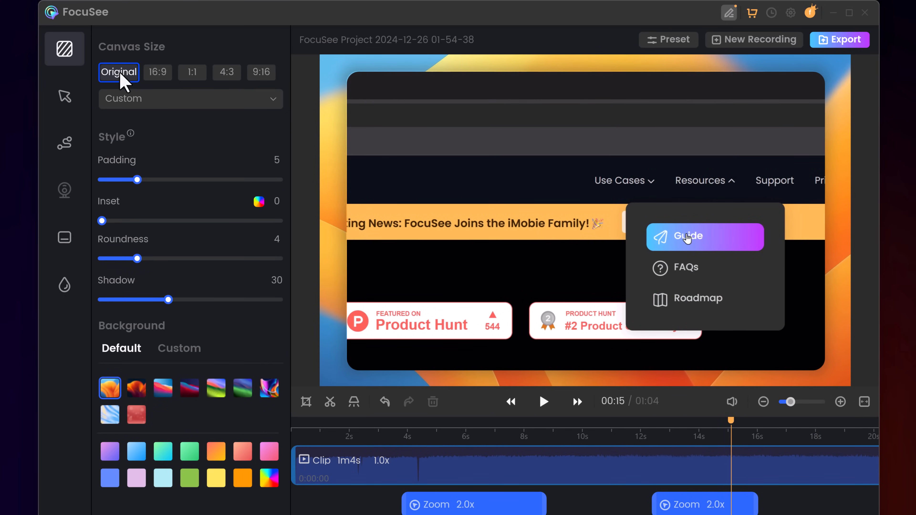
# Step: Preview 1:1, 4:3 and 9:16 canvases, then settle on the 16:9 widescreen canvas
pyautogui.click(157, 72)
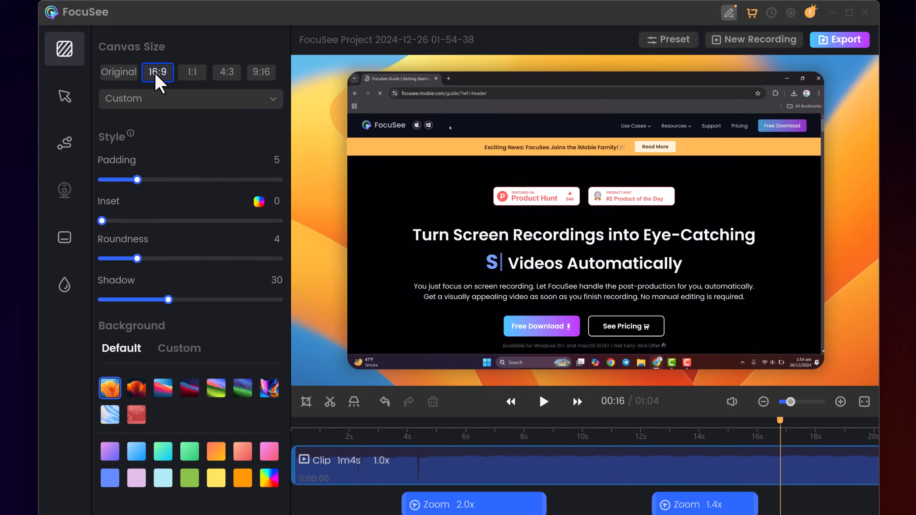
pyautogui.click(192, 72)
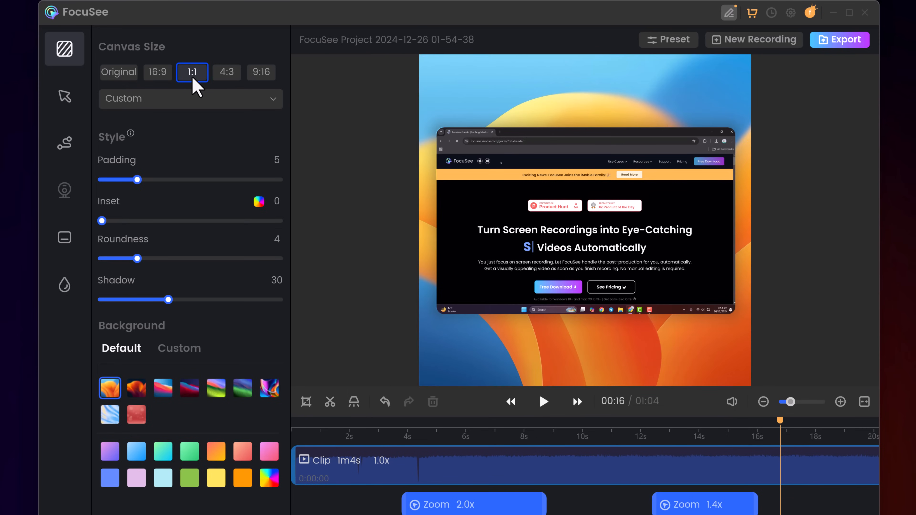
pyautogui.click(227, 72)
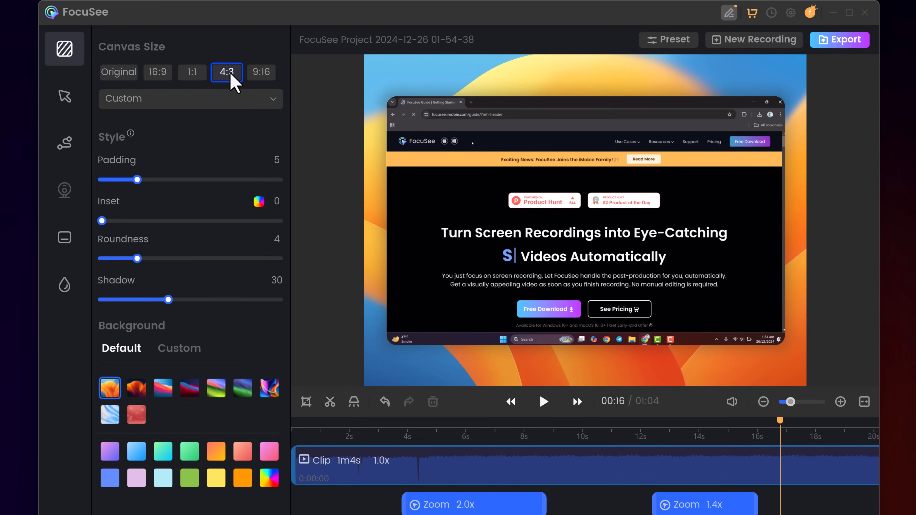
pyautogui.click(261, 72)
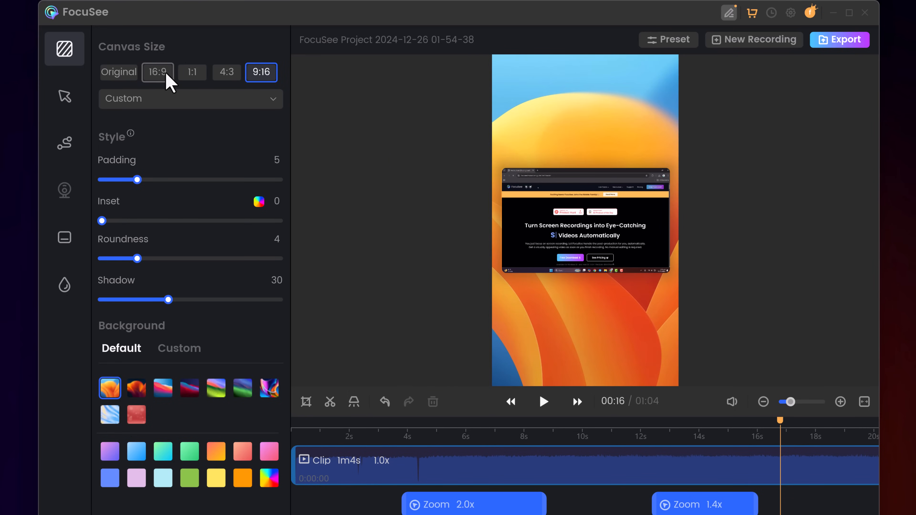
pyautogui.click(157, 72)
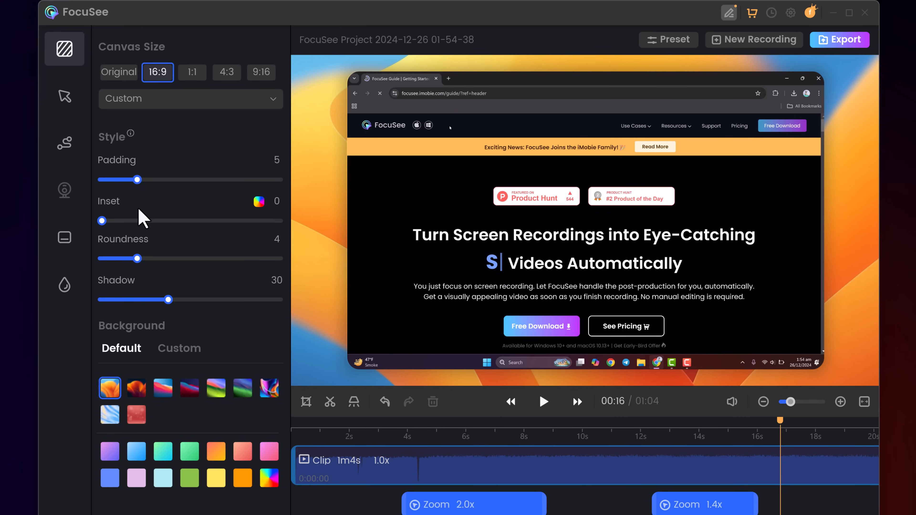
# Step: Adjust frame padding, roundness 2 and shadow 16, and try the wallpaper backgrounds
pyautogui.moveTo(120, 180); pyautogui.dragTo(124, 179)
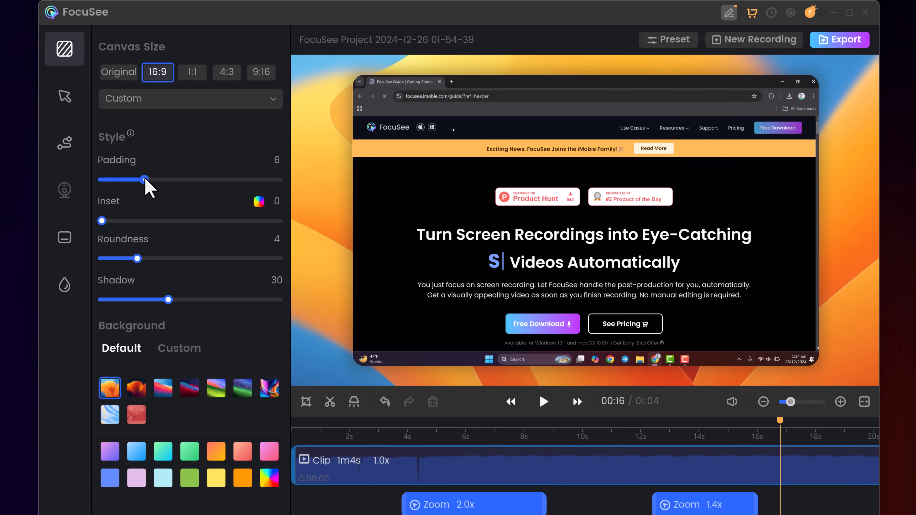
pyautogui.moveTo(128, 179); pyautogui.dragTo(120, 179)
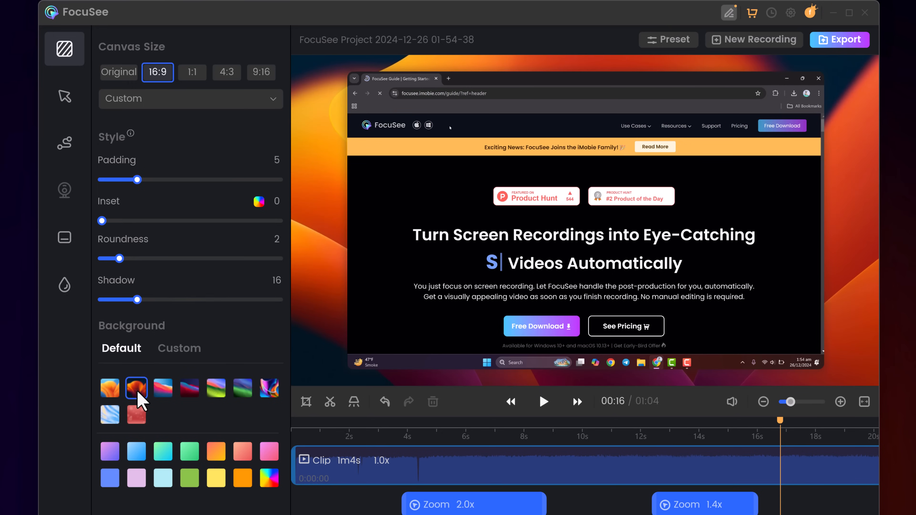
pyautogui.click(163, 388)
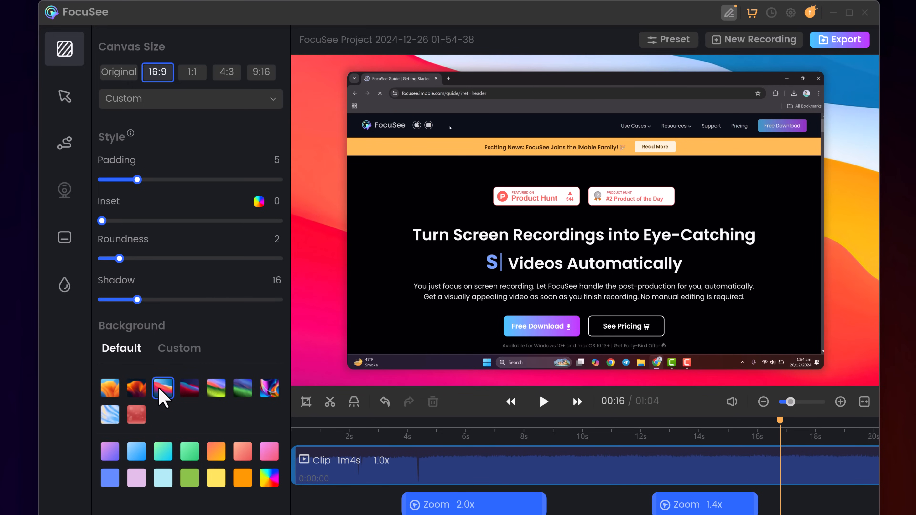
pyautogui.click(215, 387)
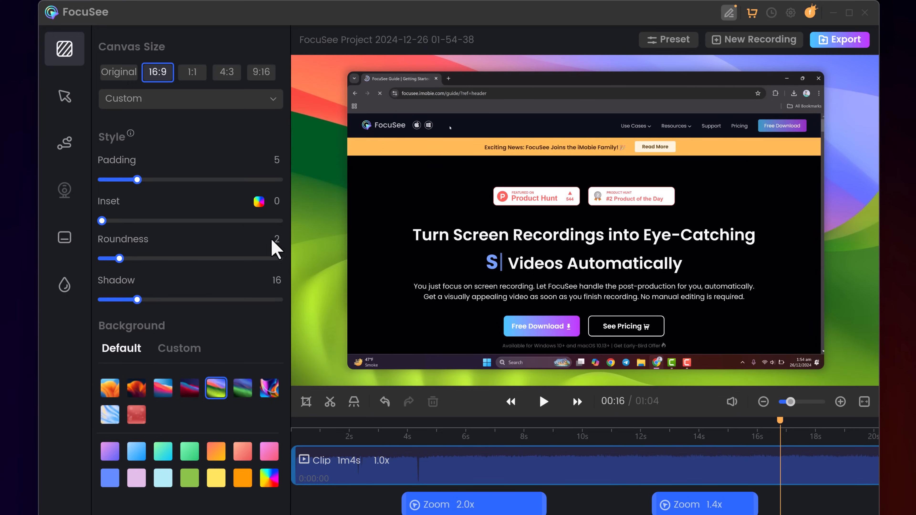
pyautogui.moveTo(65, 96)
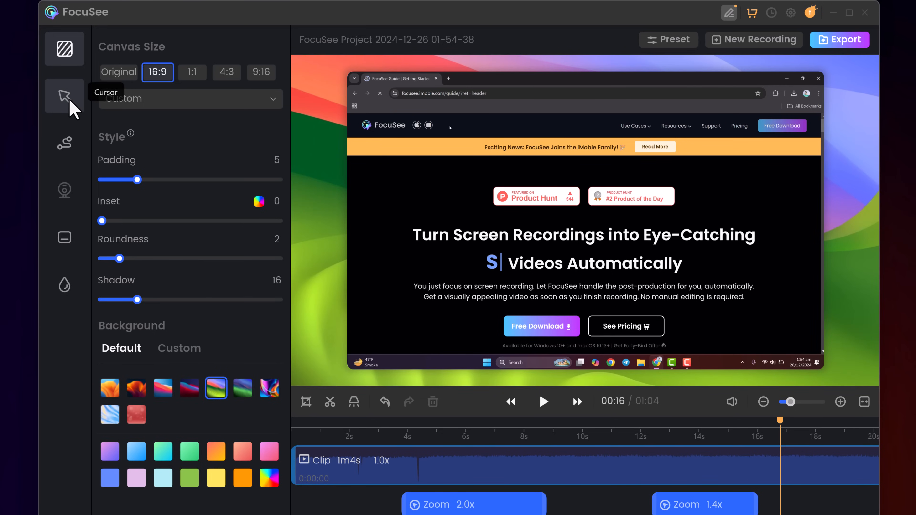
# Step: Choose the fourth cursor style and a Spotlight click effect
pyautogui.click(64, 96)
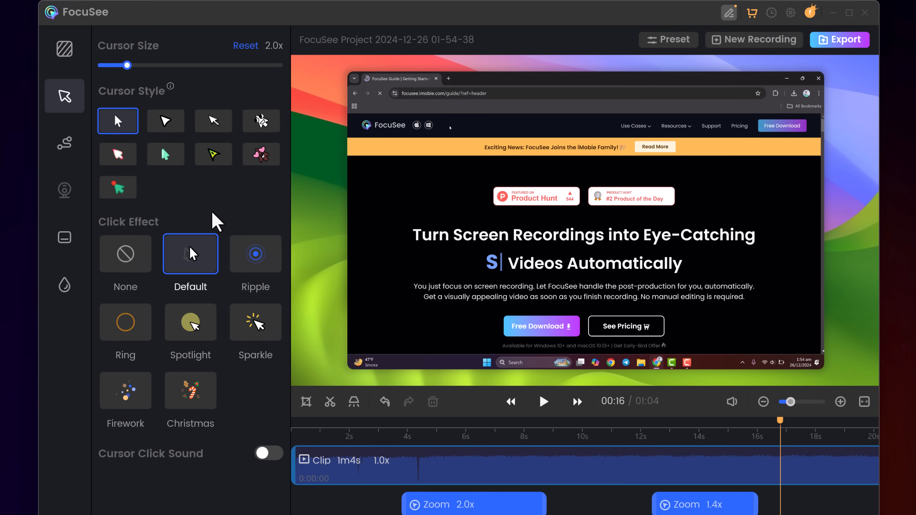
pyautogui.moveTo(212, 154)
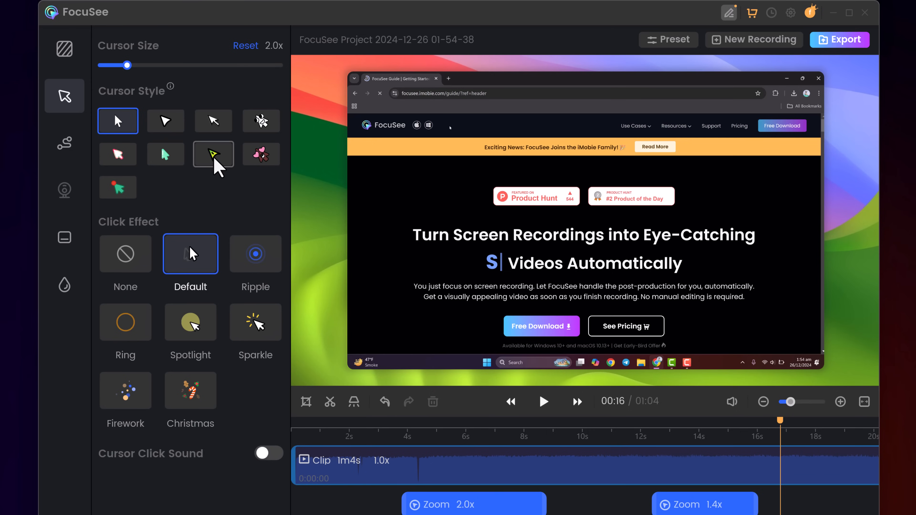
pyautogui.click(213, 153)
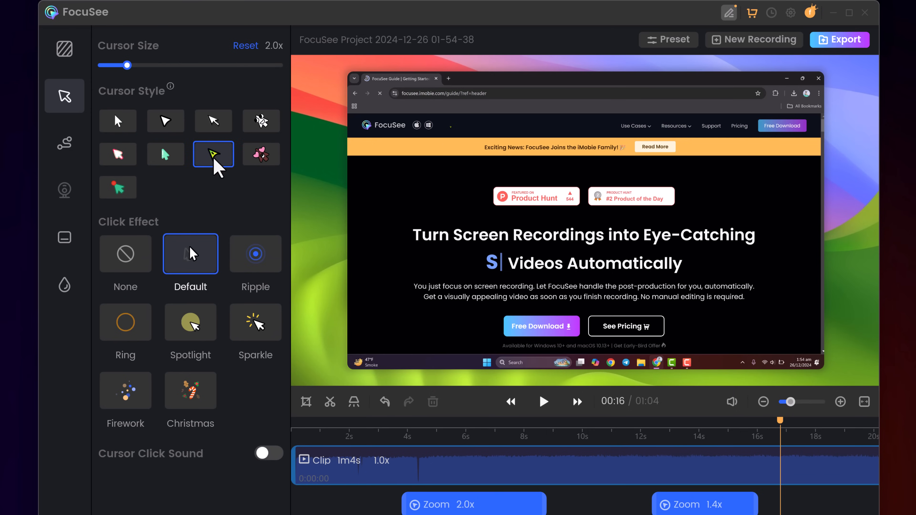
pyautogui.click(261, 121)
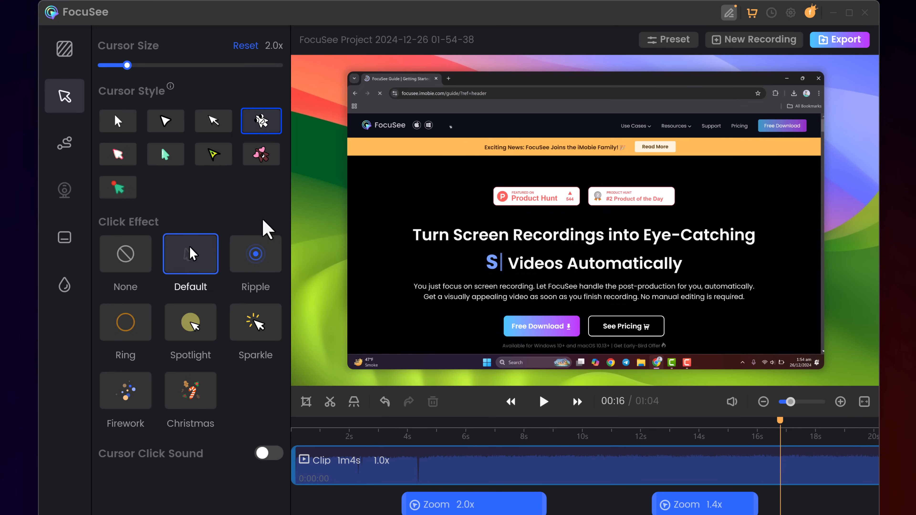
pyautogui.click(190, 321)
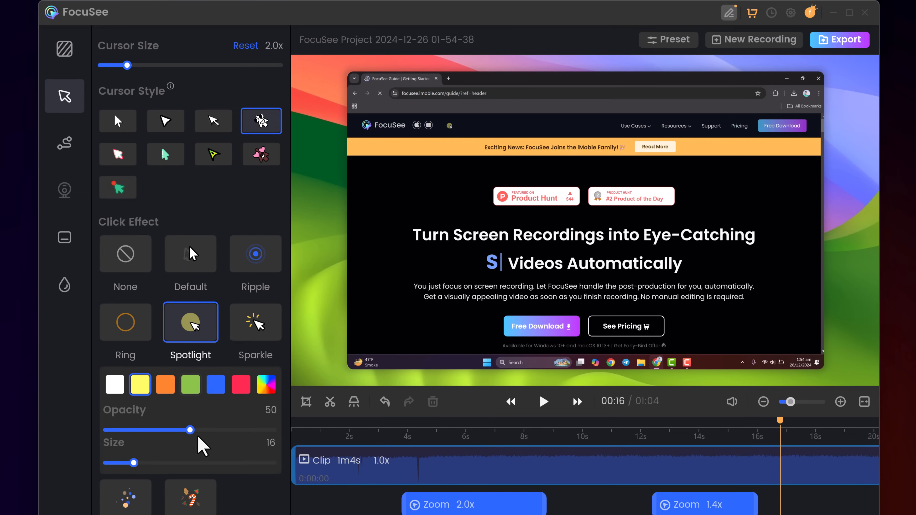
pyautogui.moveTo(199, 391)
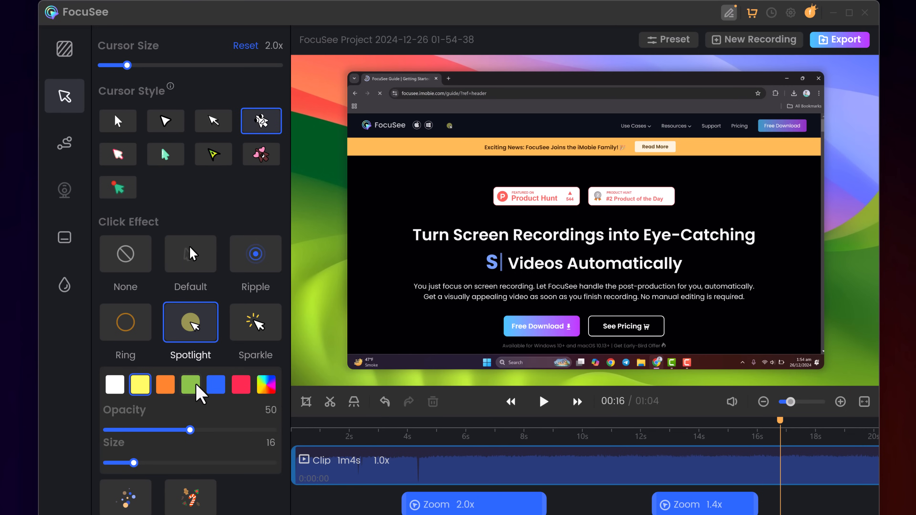
# Step: Select the Nano caption model with Auto language, then move to the watermark settings
pyautogui.click(65, 237)
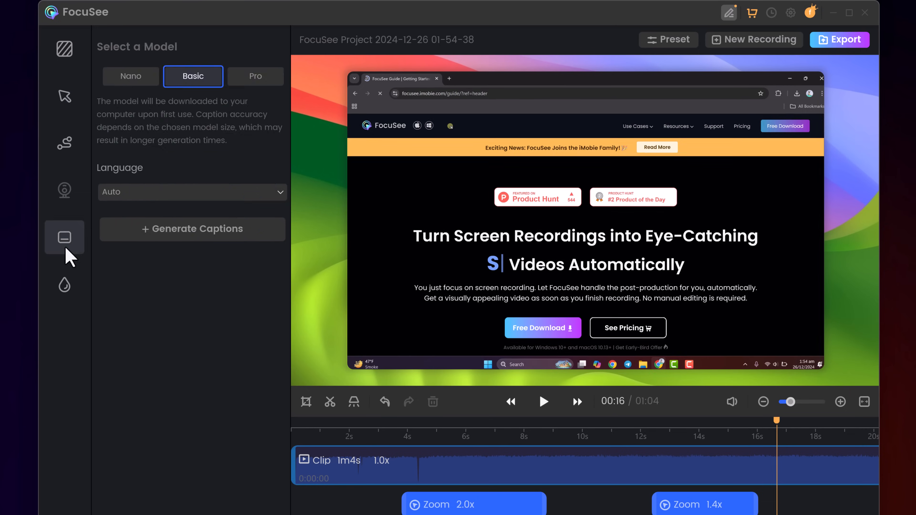
pyautogui.moveTo(17, 287)
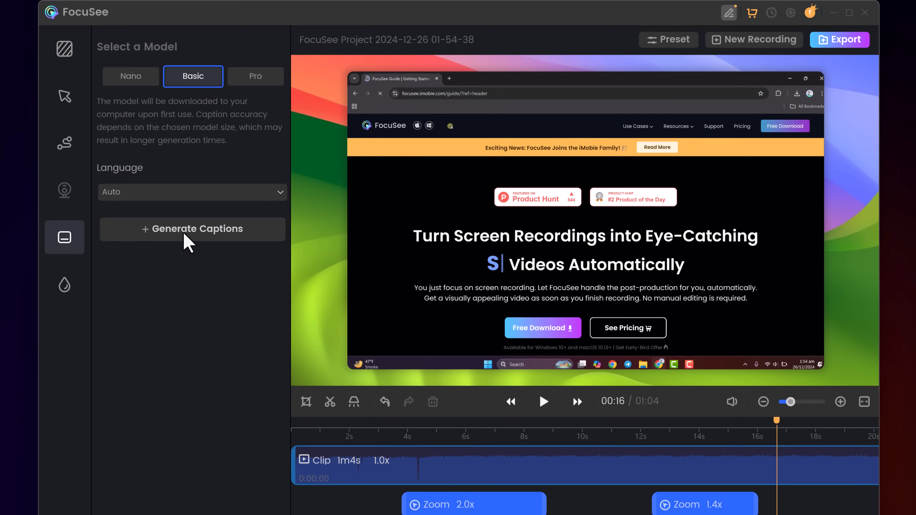
pyautogui.moveTo(197, 99)
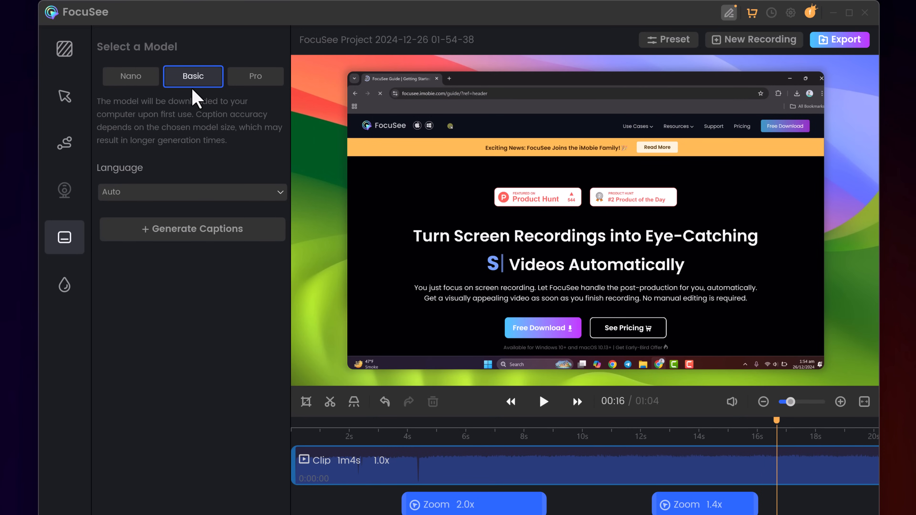
pyautogui.click(192, 191)
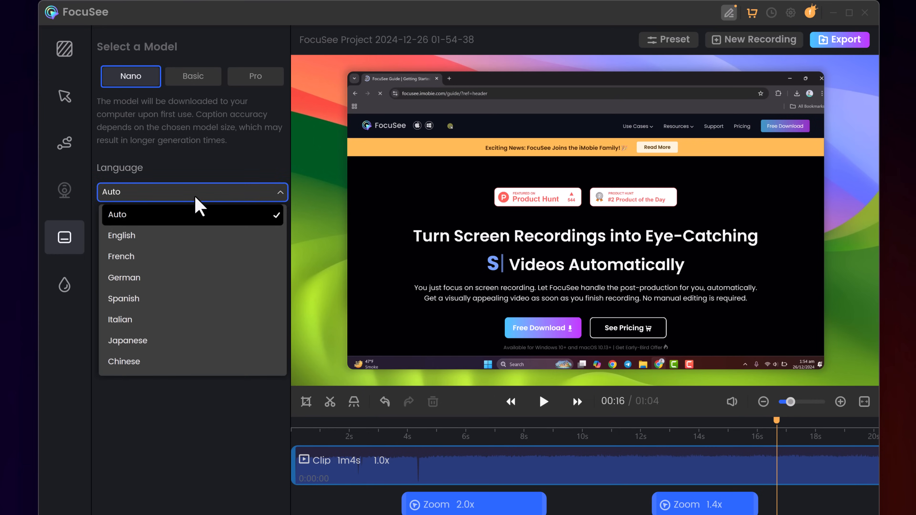
pyautogui.click(118, 214)
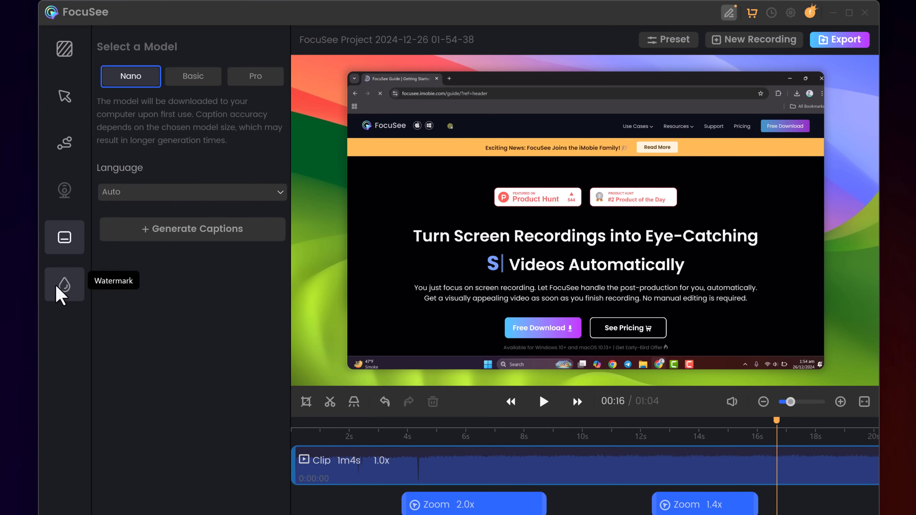
pyautogui.click(65, 284)
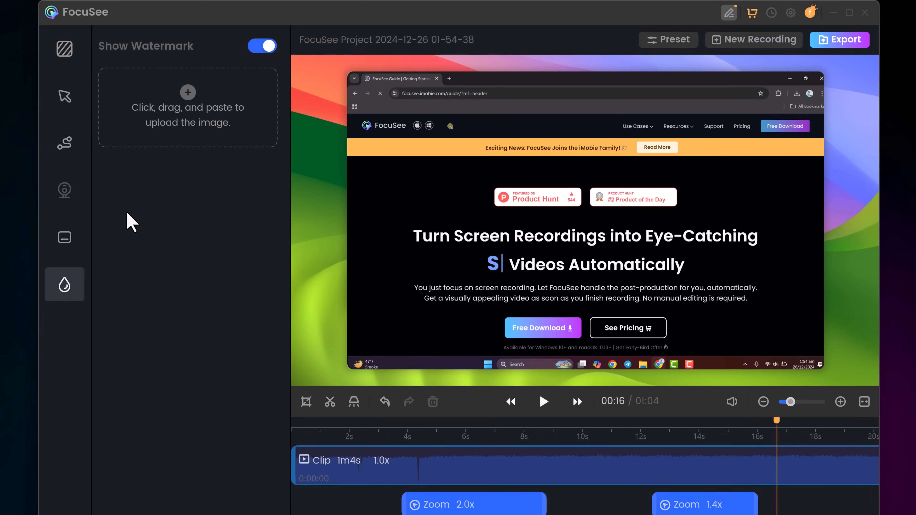
# Step: Set export to 4K resolution, keep MP4 at 30FPS, and confirm the export
pyautogui.click(840, 39)
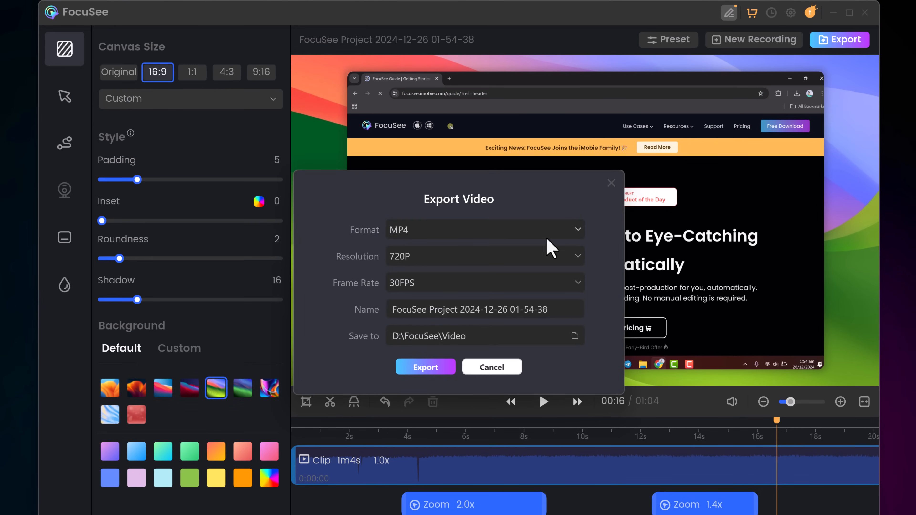
pyautogui.click(483, 255)
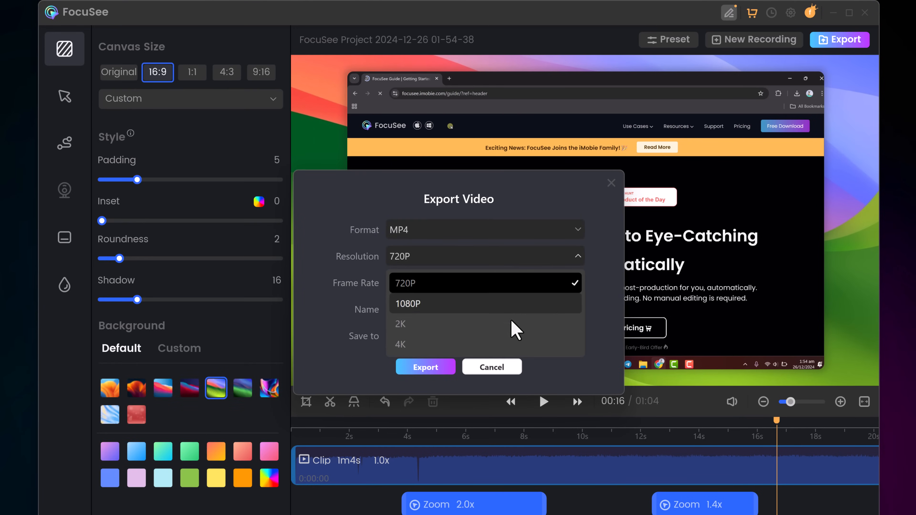
pyautogui.click(400, 344)
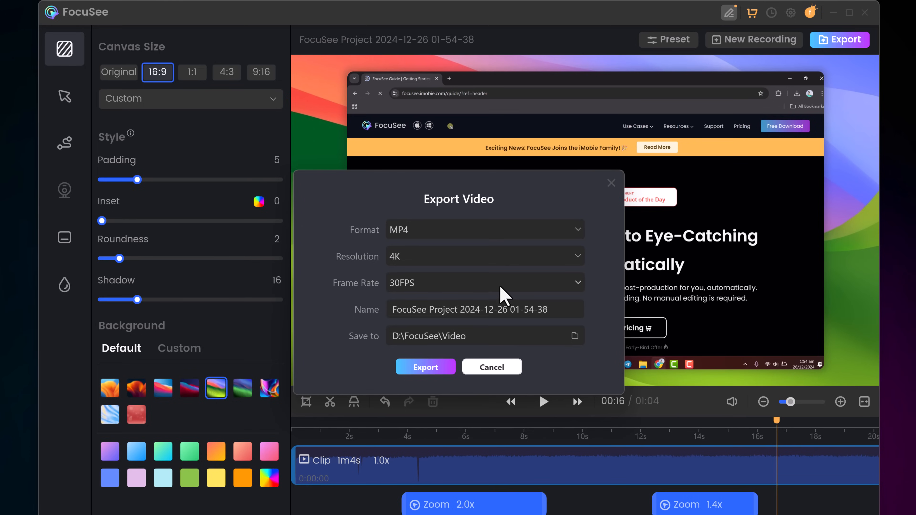
pyautogui.click(482, 283)
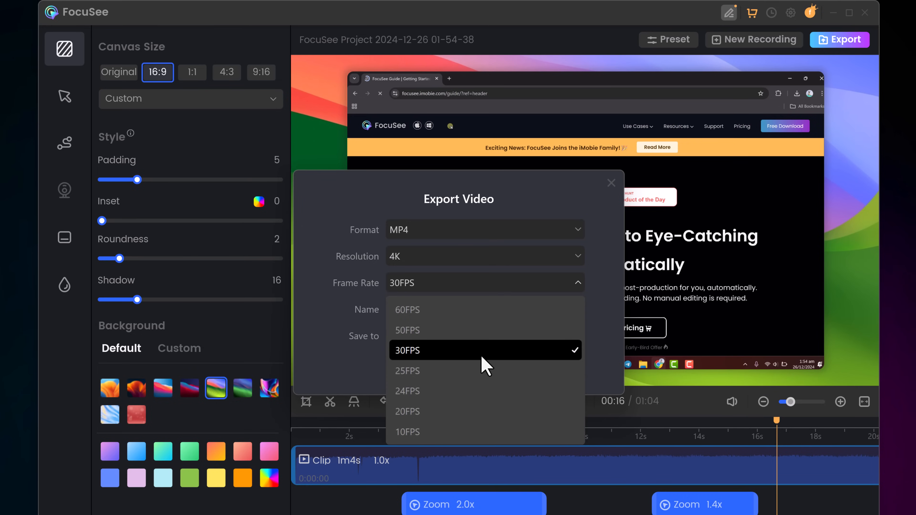
pyautogui.moveTo(483, 359)
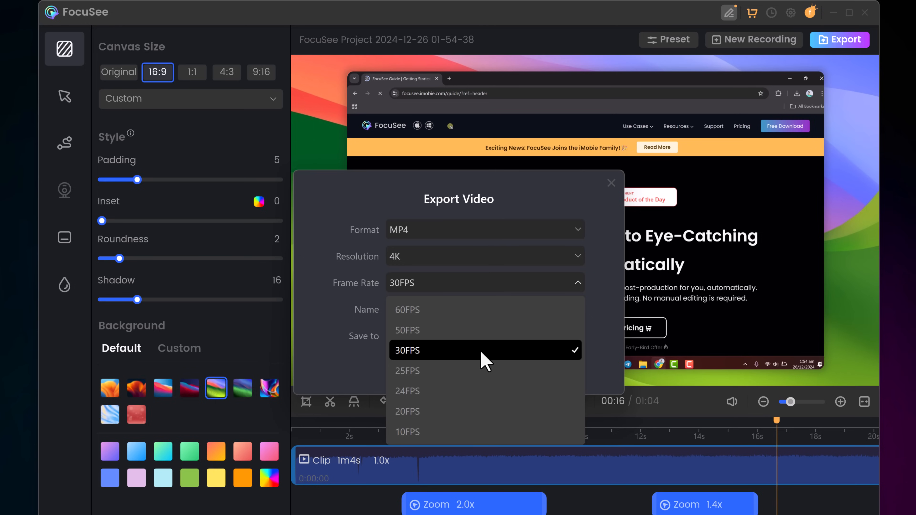
pyautogui.moveTo(478, 321)
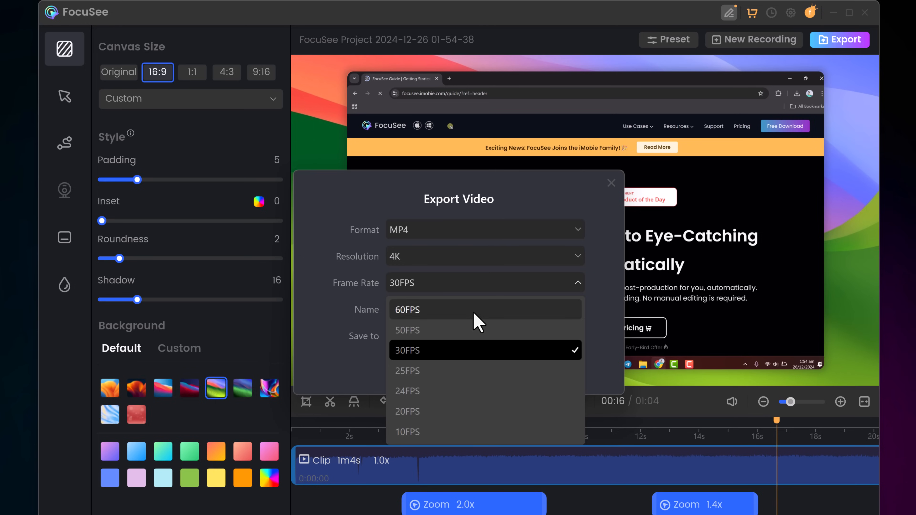
pyautogui.click(407, 349)
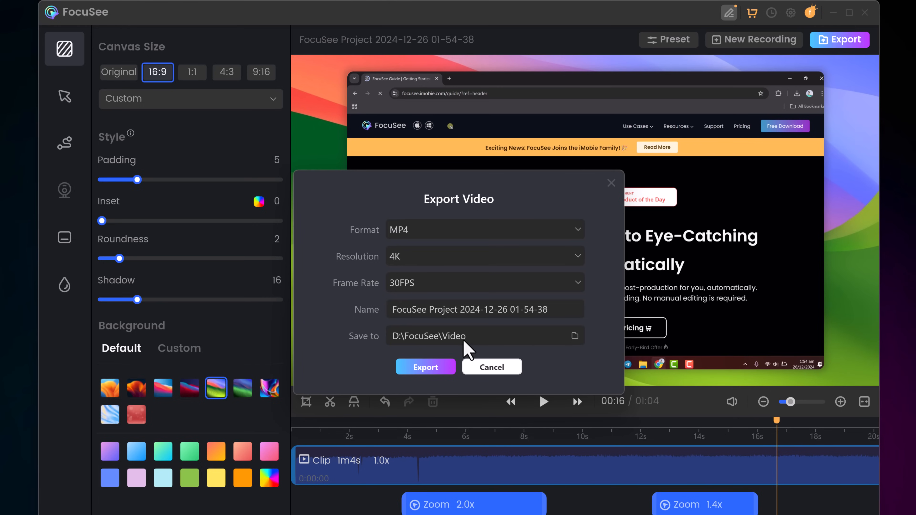
pyautogui.click(425, 367)
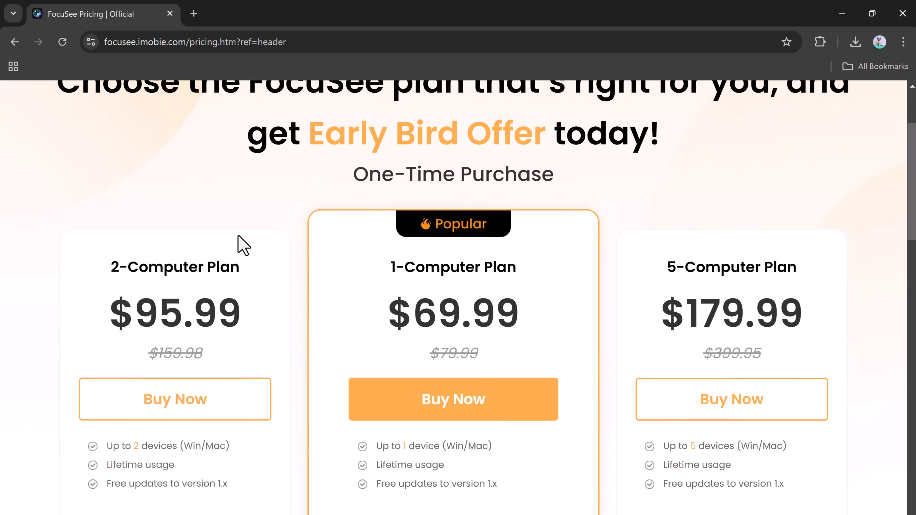
pyautogui.scroll(-3)
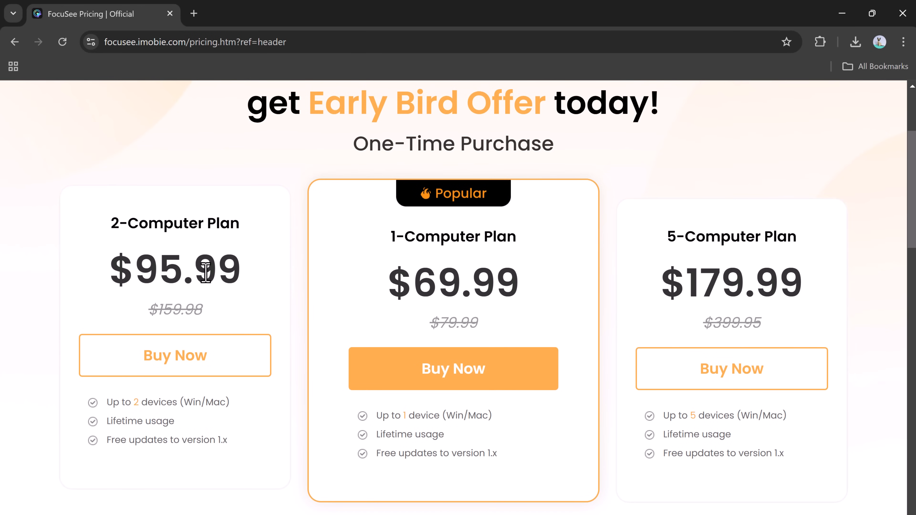
pyautogui.moveTo(221, 250)
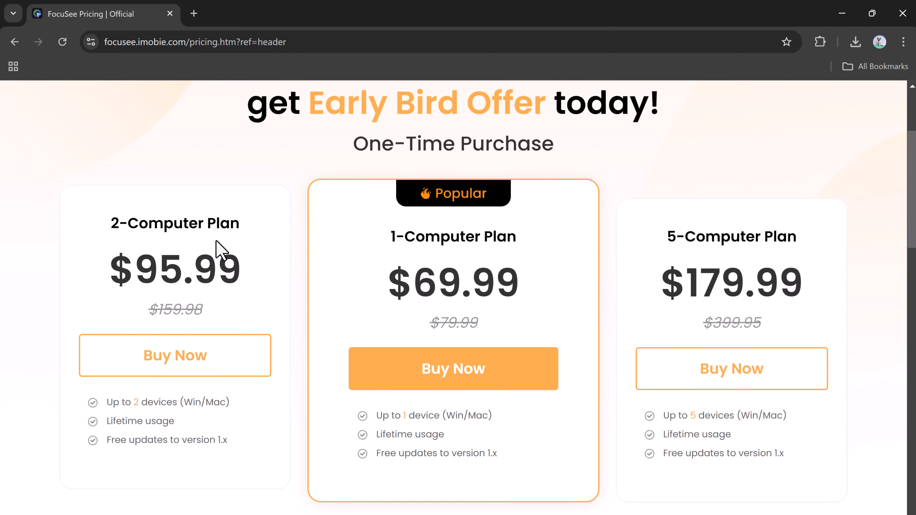
pyautogui.scroll(-3)
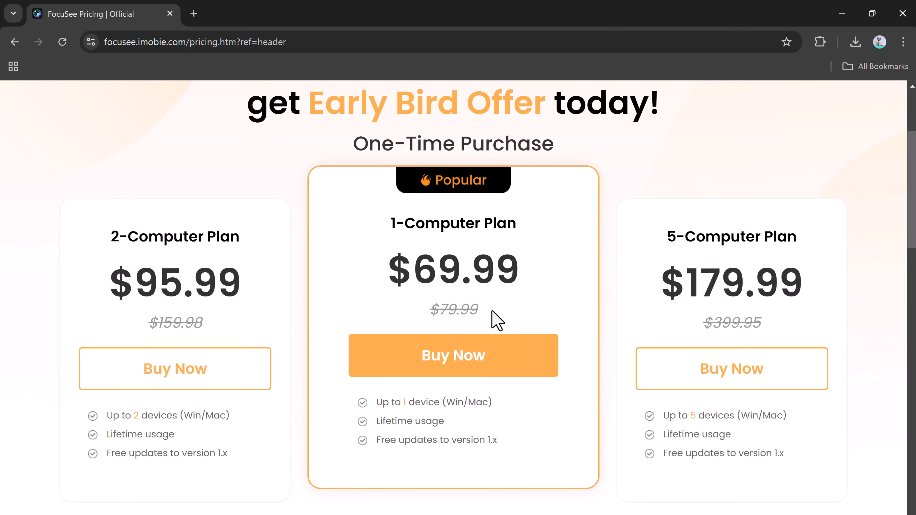
pyautogui.scroll(3)
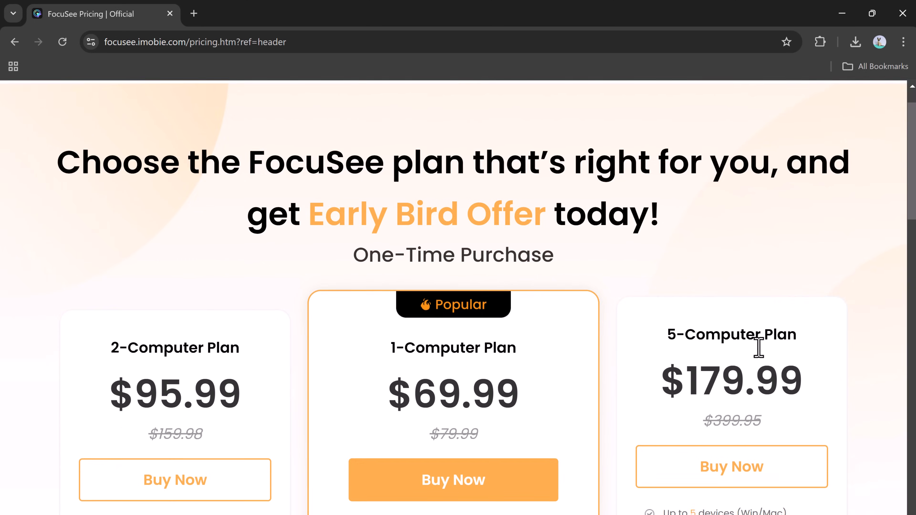
pyautogui.scroll(-3)
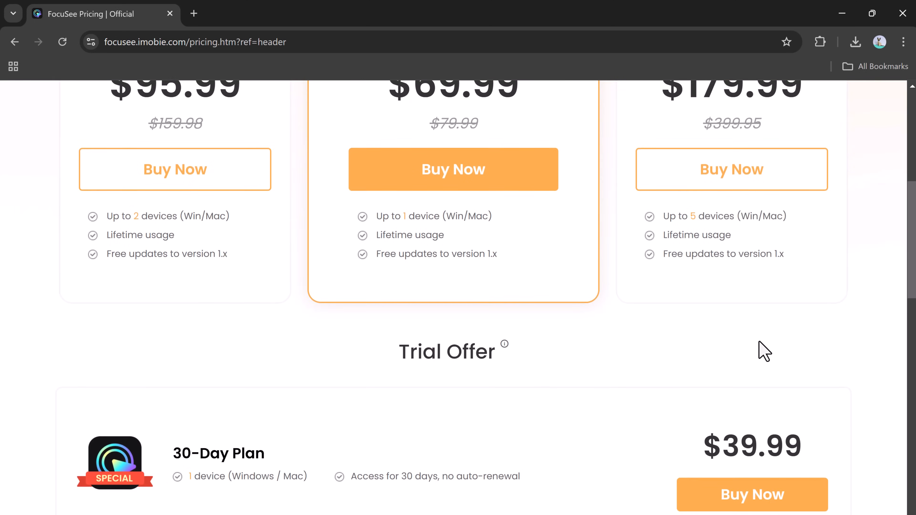
pyautogui.scroll(3)
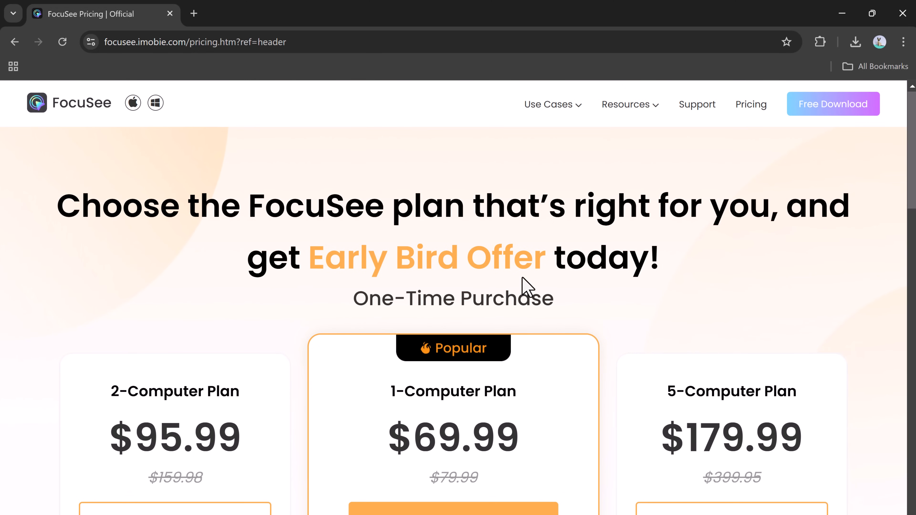
pyautogui.scroll(-3)
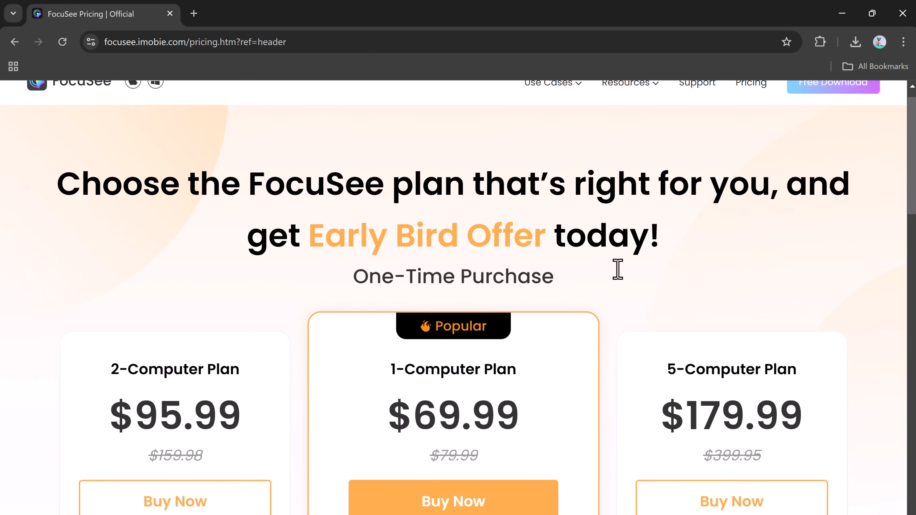
pyautogui.scroll(-3)
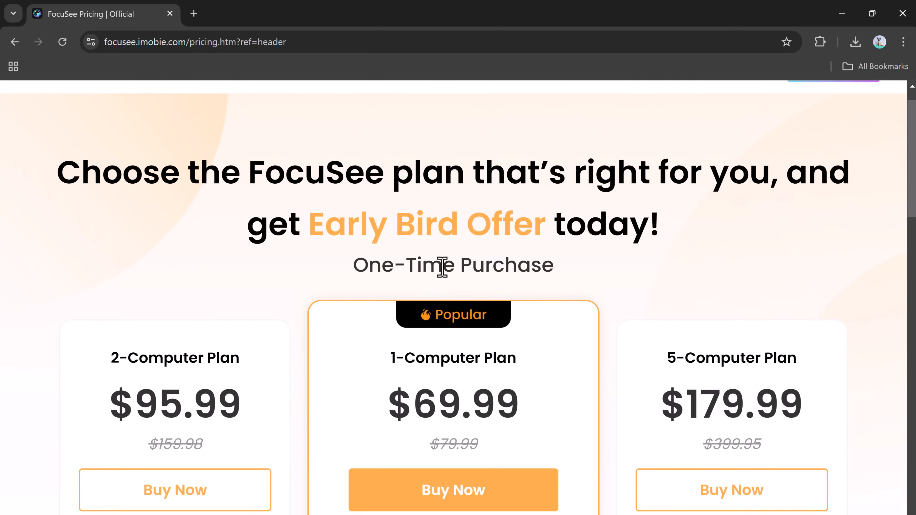
pyautogui.scroll(-3)
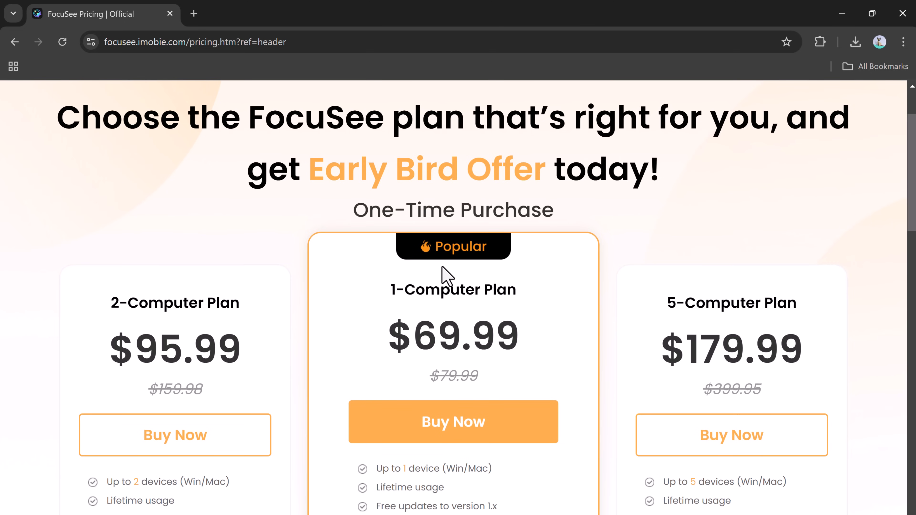
pyautogui.moveTo(469, 297)
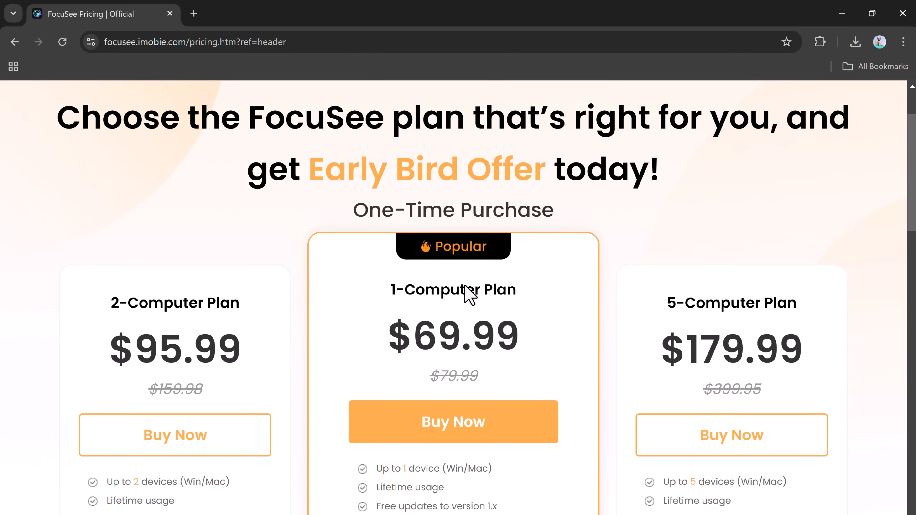
pyautogui.scroll(-3)
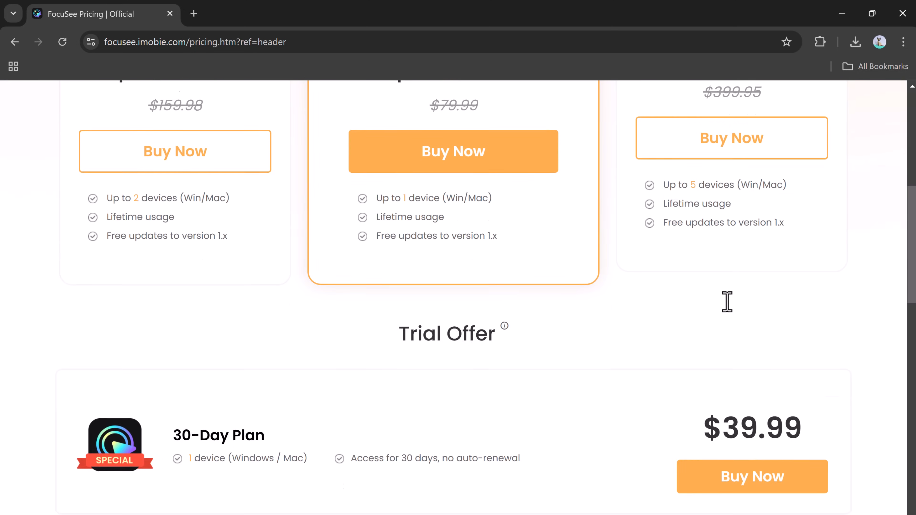
pyautogui.scroll(-3)
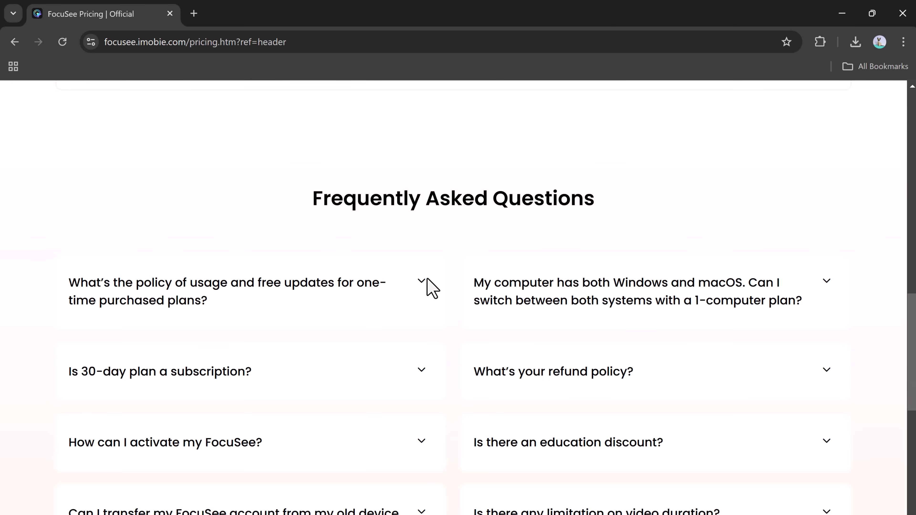
pyautogui.scroll(3)
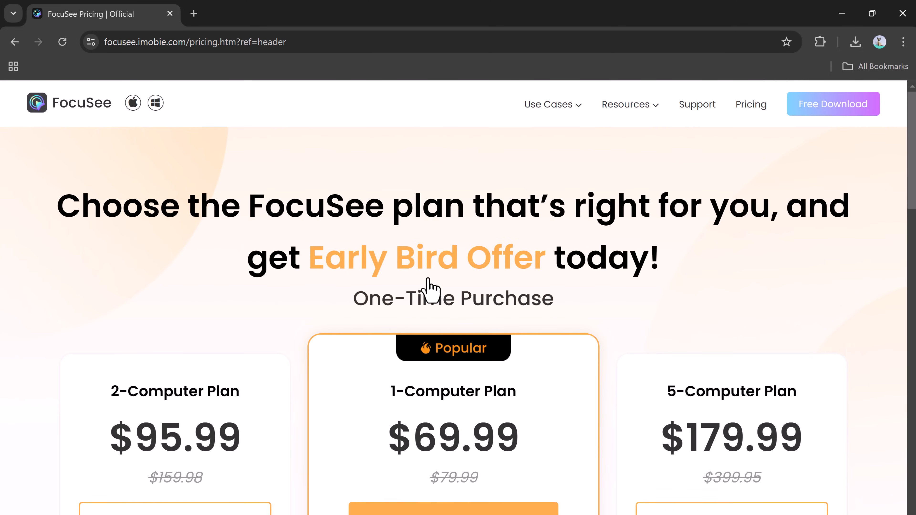
pyautogui.moveTo(219, 130)
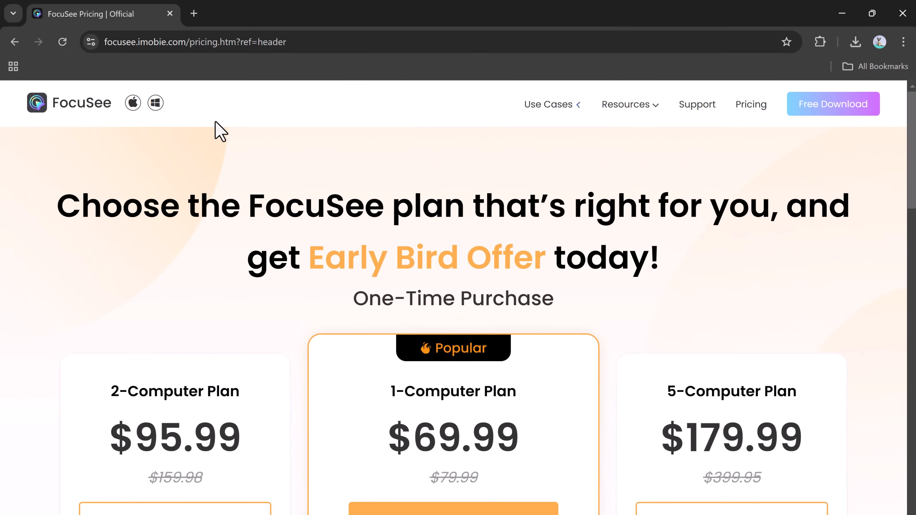
# Step: Return to the FocuSee home page and scroll to the automated-editing section
pyautogui.click(68, 103)
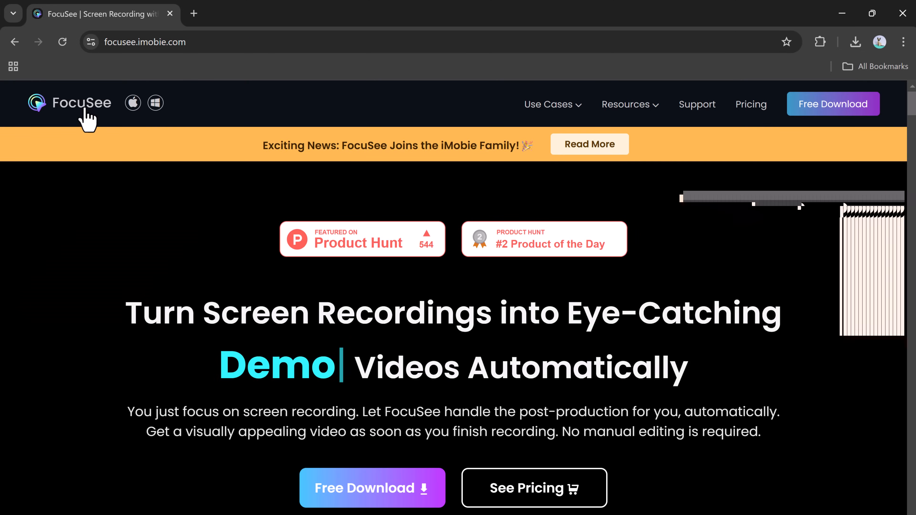
pyautogui.scroll(-3)
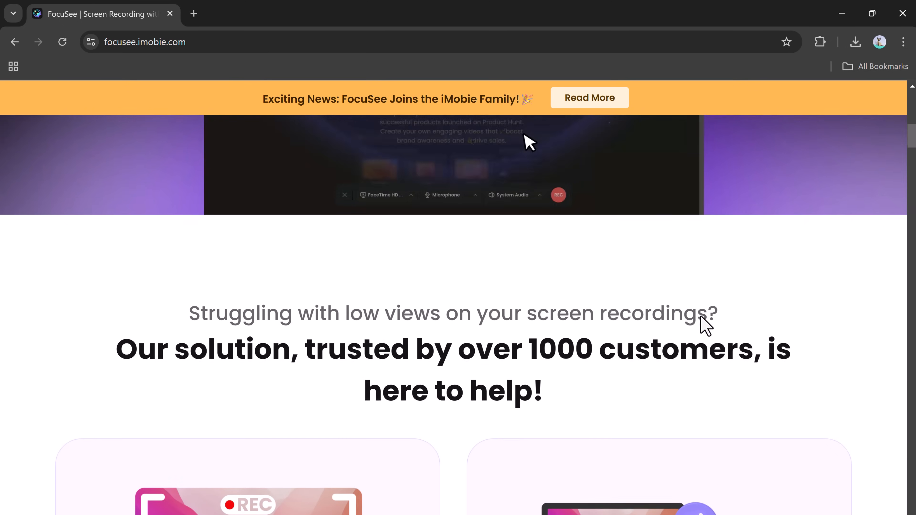
pyautogui.scroll(-3)
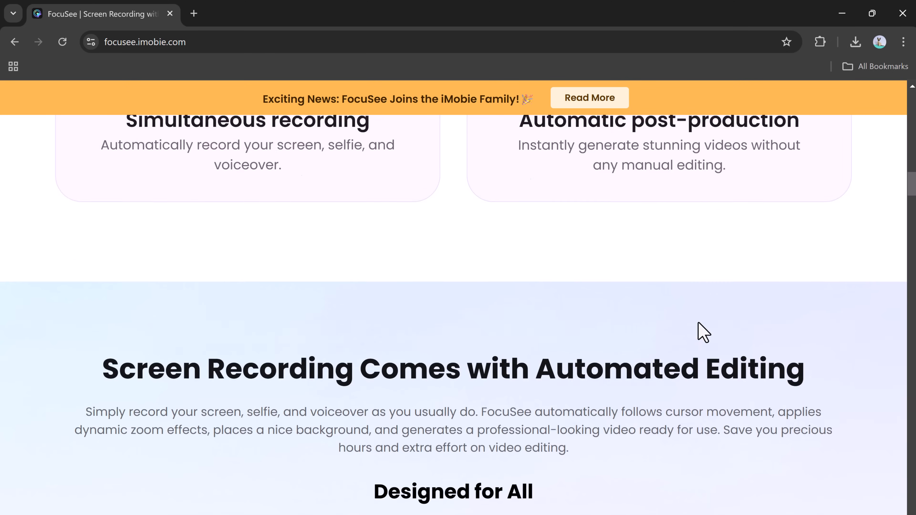